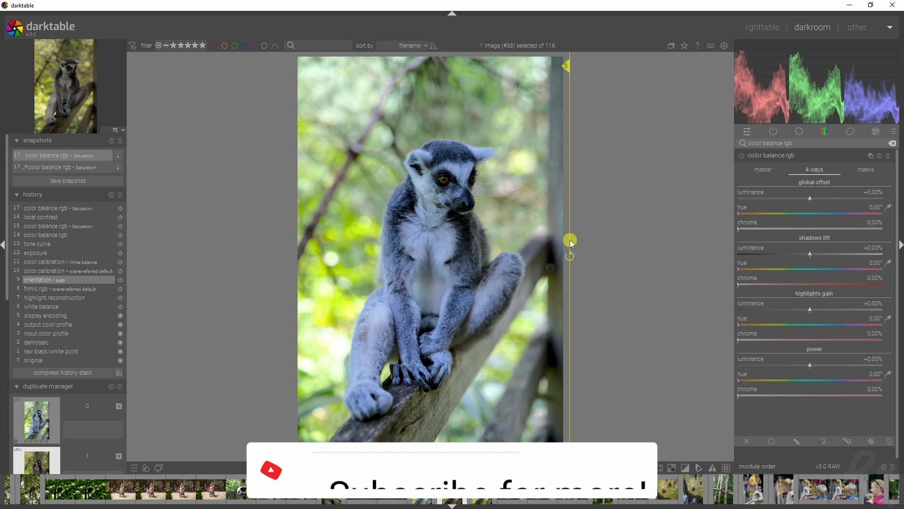
Search 'color calibration' in the module search to reach the white balance instance
type("color cali")
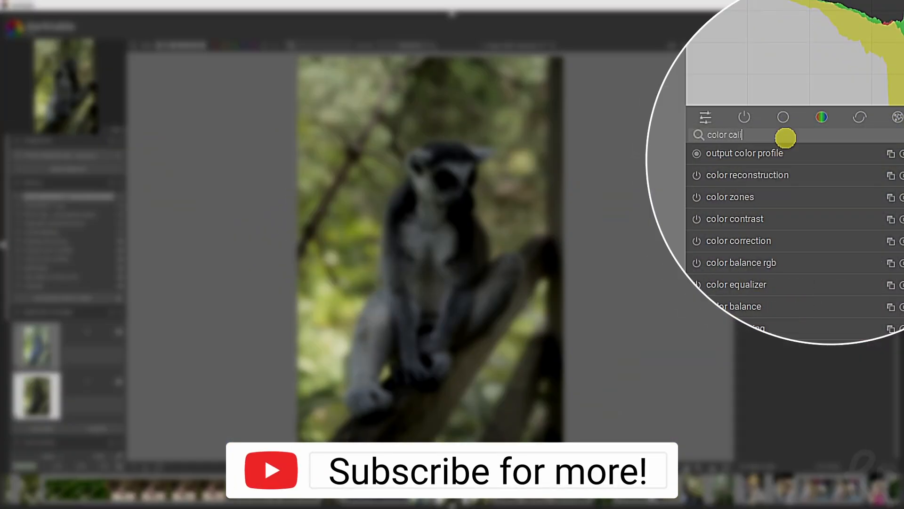
type("bra")
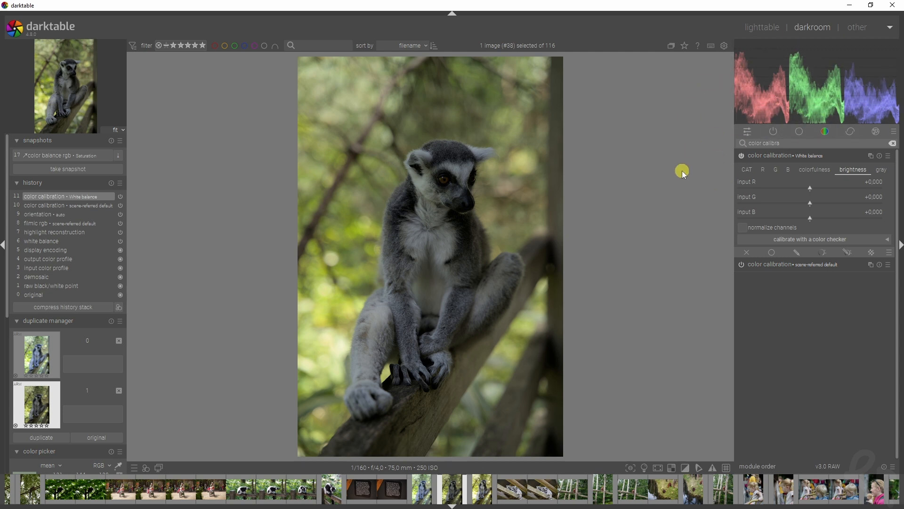
mouse_move(744, 62)
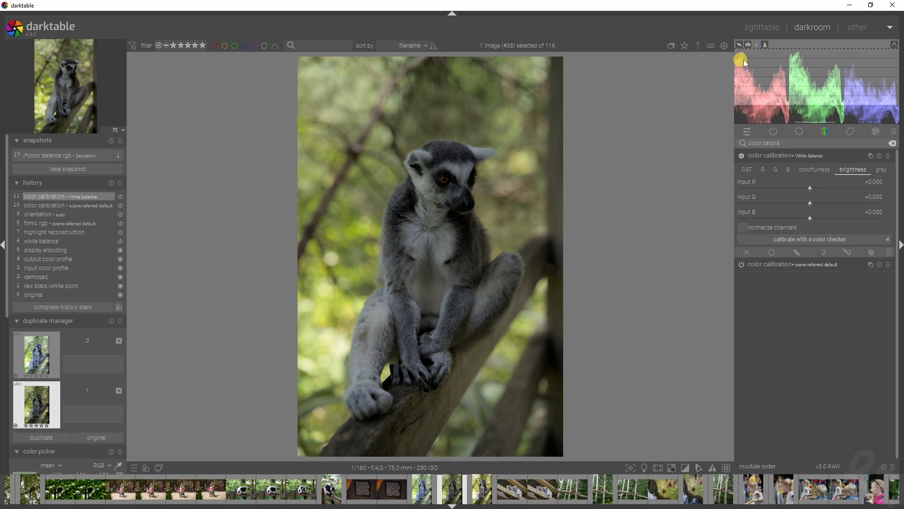
mouse_move(872, 94)
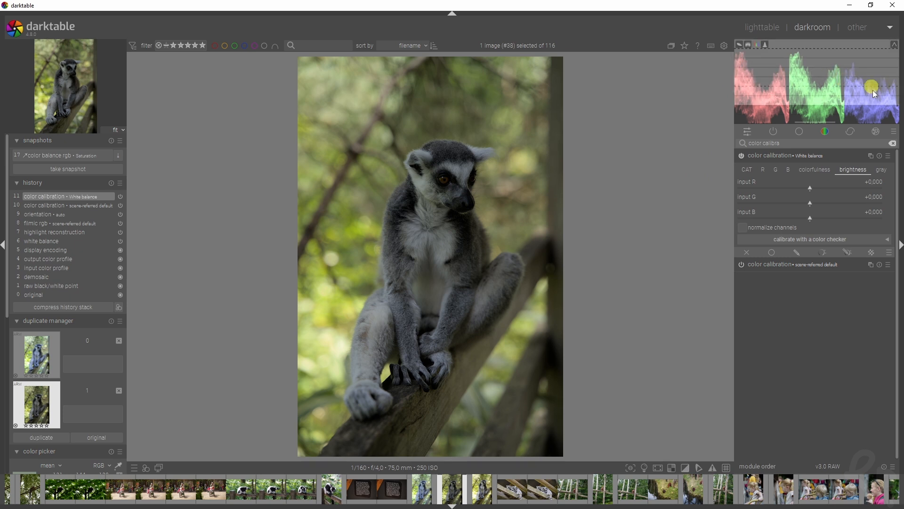
mouse_move(851, 75)
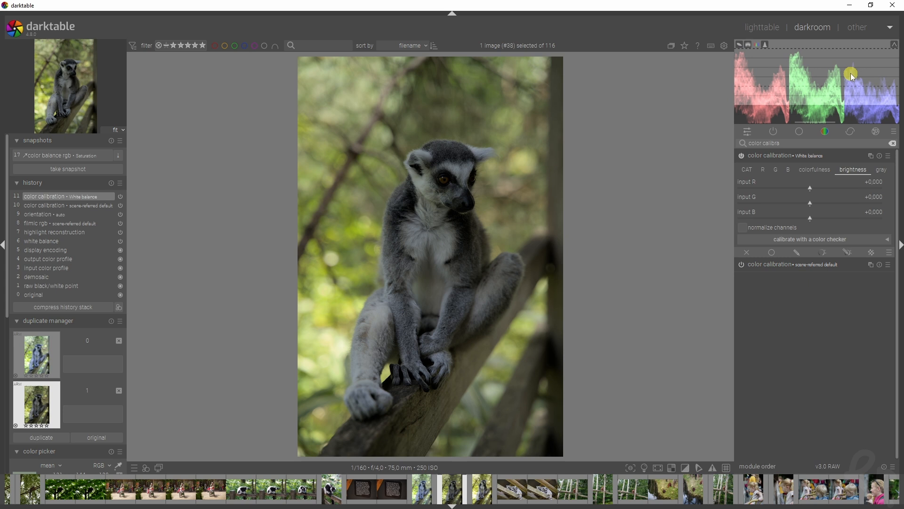
mouse_move(798, 62)
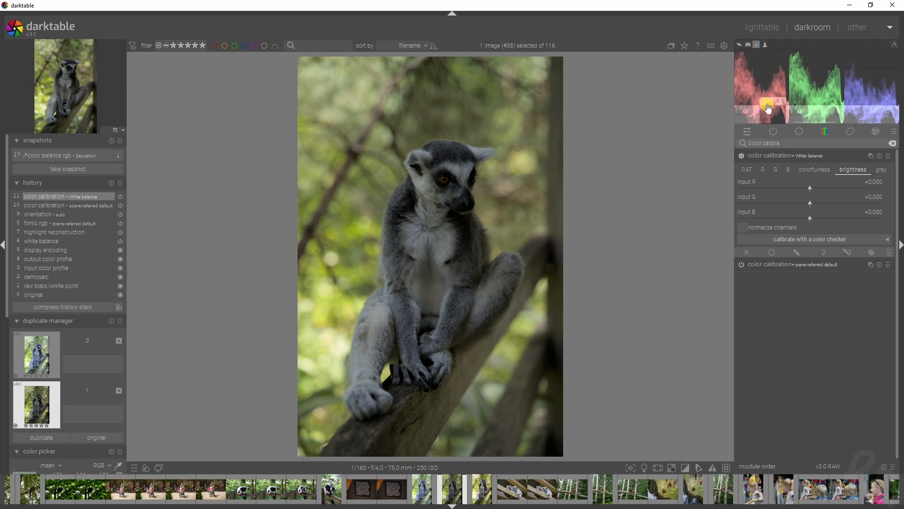
mouse_move(802, 117)
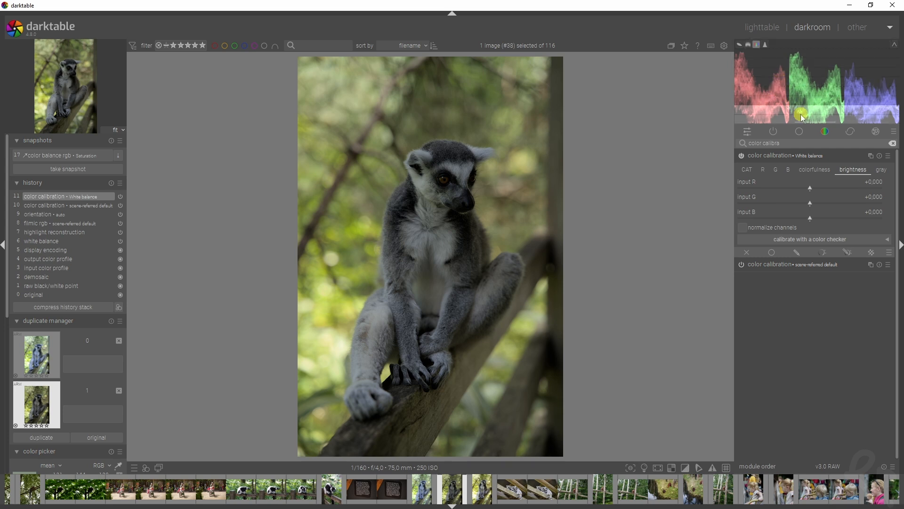
mouse_move(859, 112)
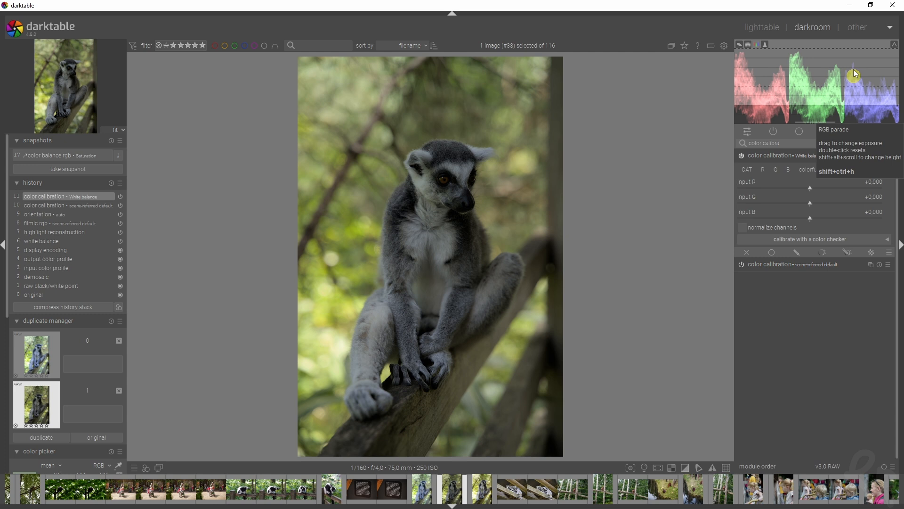
mouse_move(327, 292)
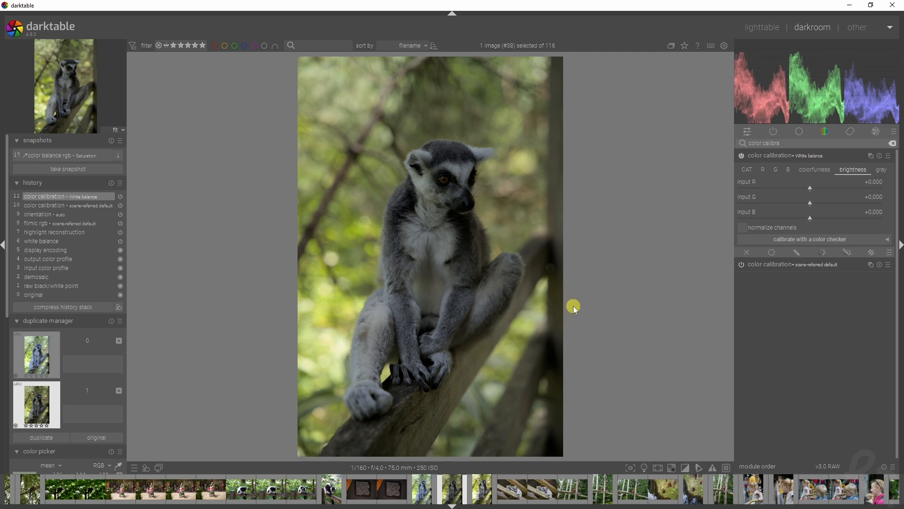
mouse_move(797, 180)
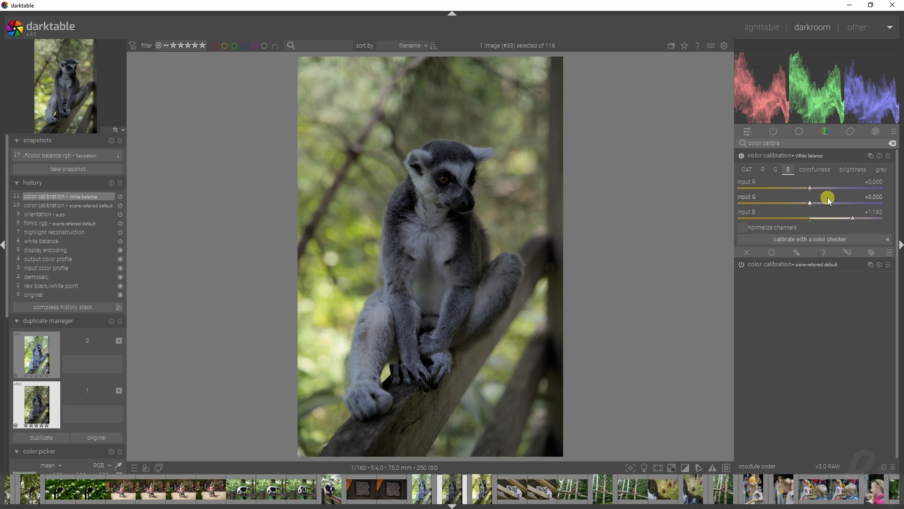
mouse_move(792, 109)
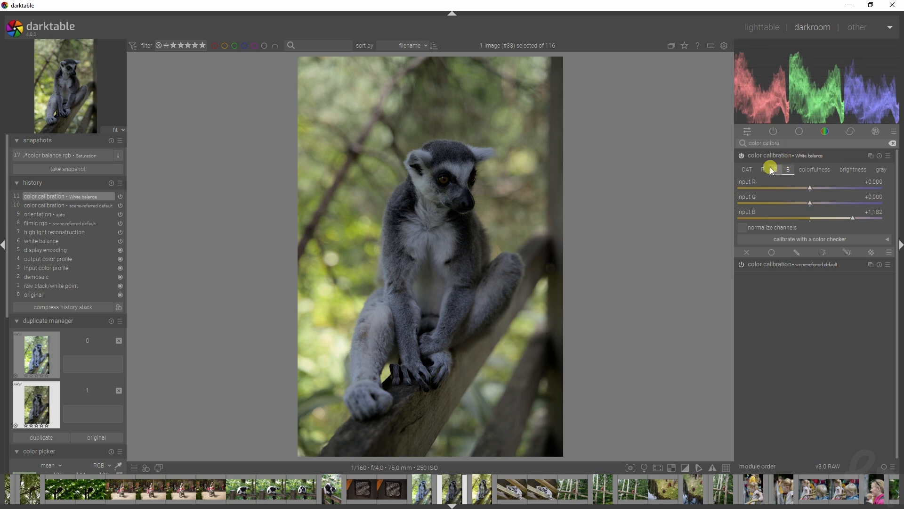
Lower the red channel's input R to about 0.75, then return to the blue channel mix
left_click(775, 169)
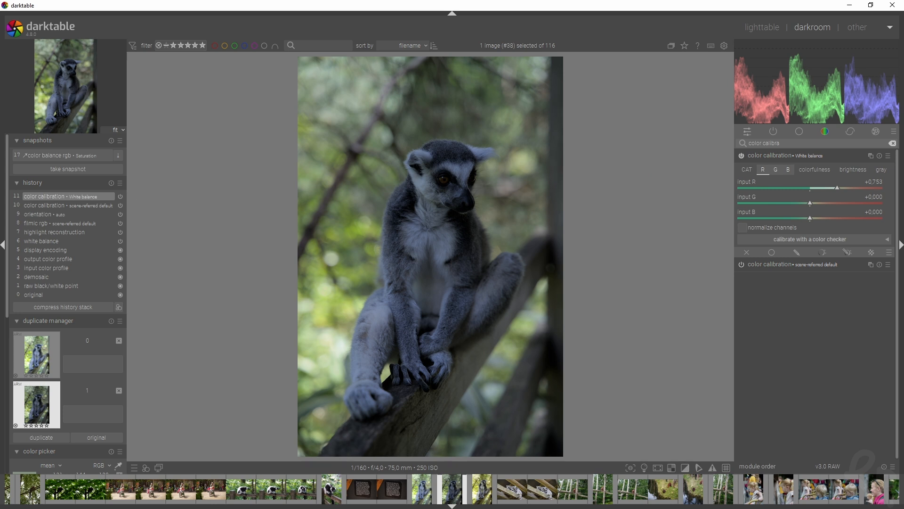
mouse_move(798, 178)
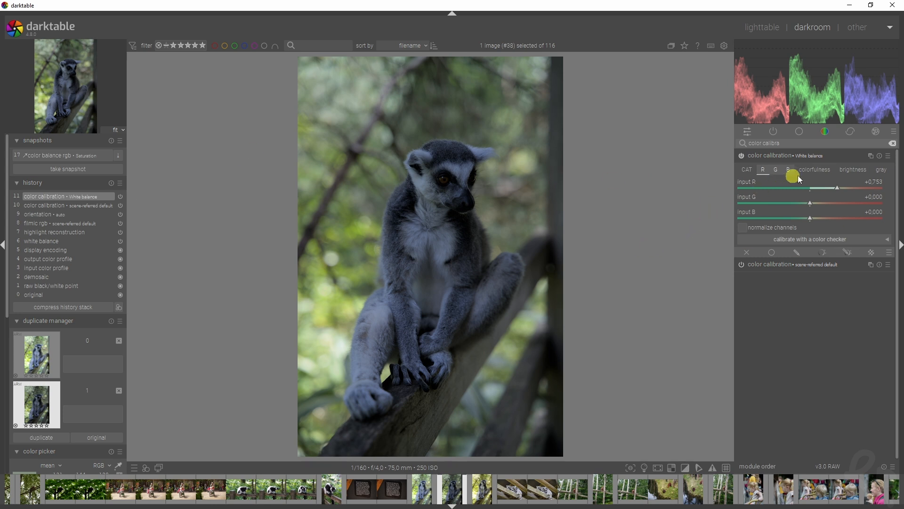
left_click(815, 170)
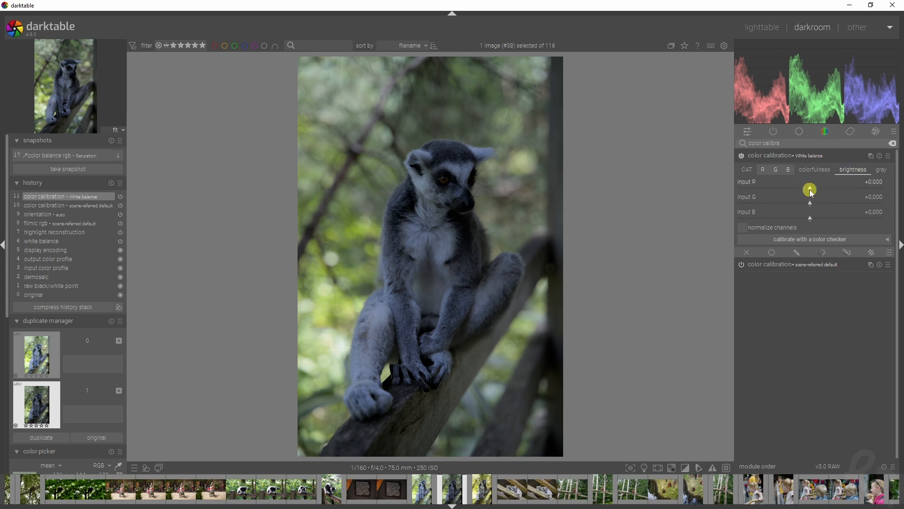
mouse_move(752, 182)
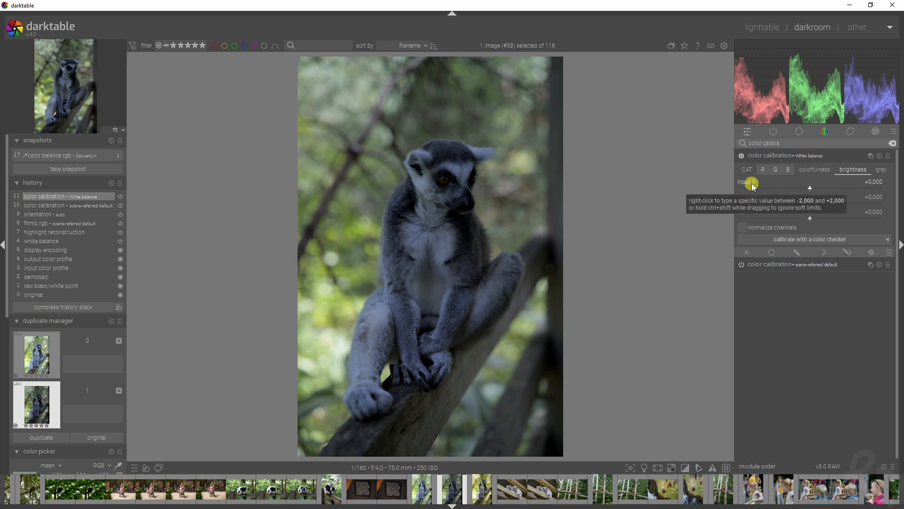
mouse_move(746, 217)
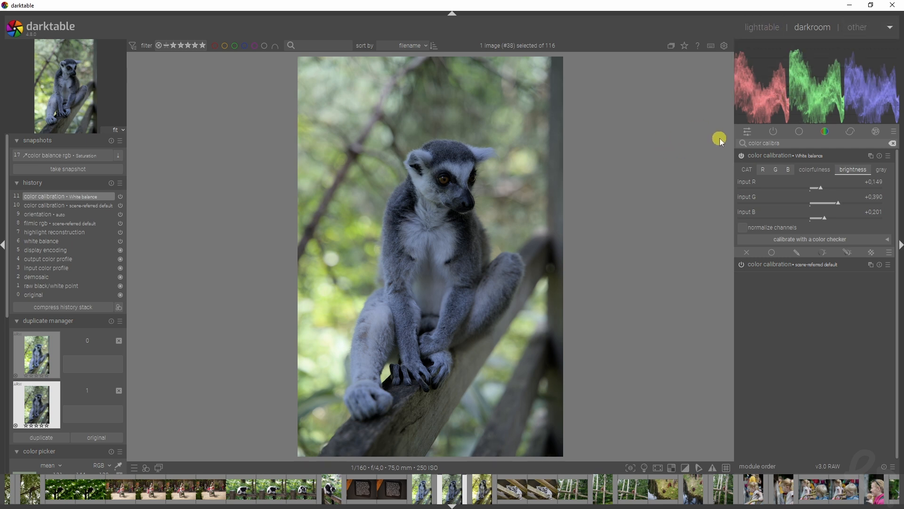
mouse_move(728, 204)
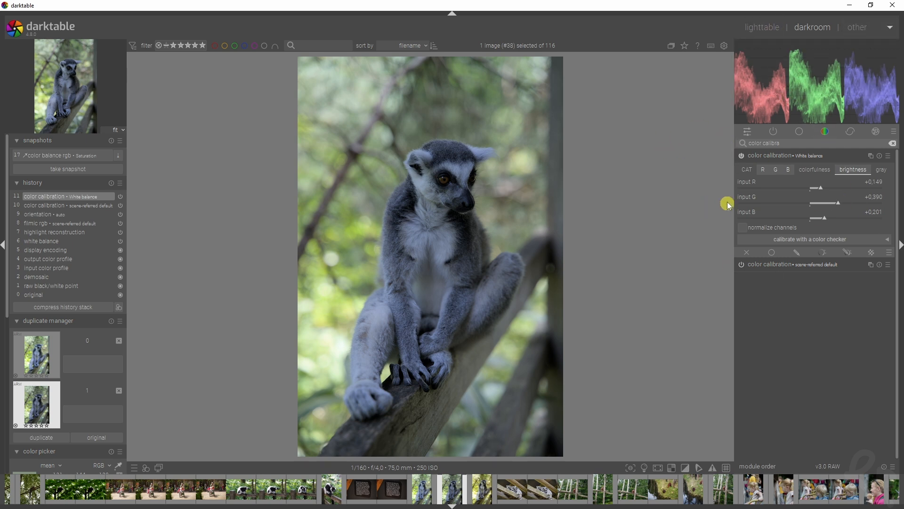
Collapse the color calibration module after setting the brightness mix
left_click(785, 155)
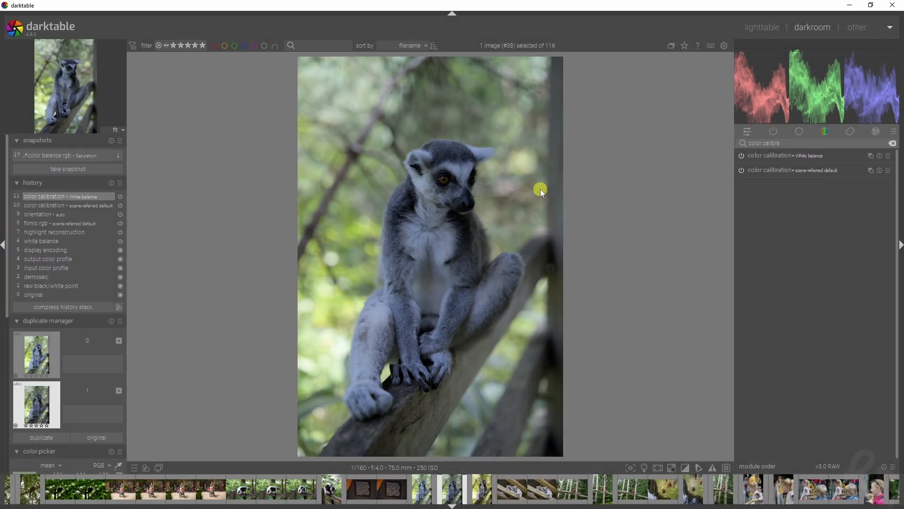
mouse_move(491, 243)
type("exposure")
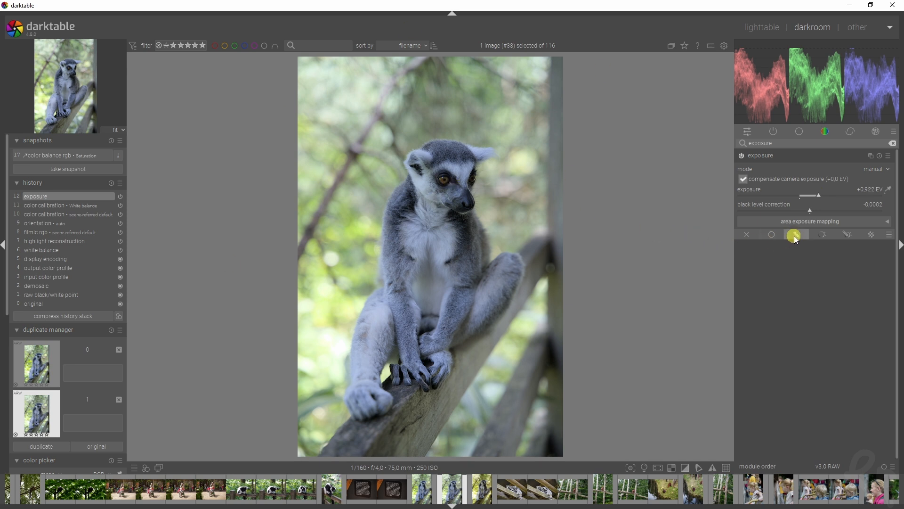
Switch the exposure module's masking to drawn & parametric
left_click(824, 235)
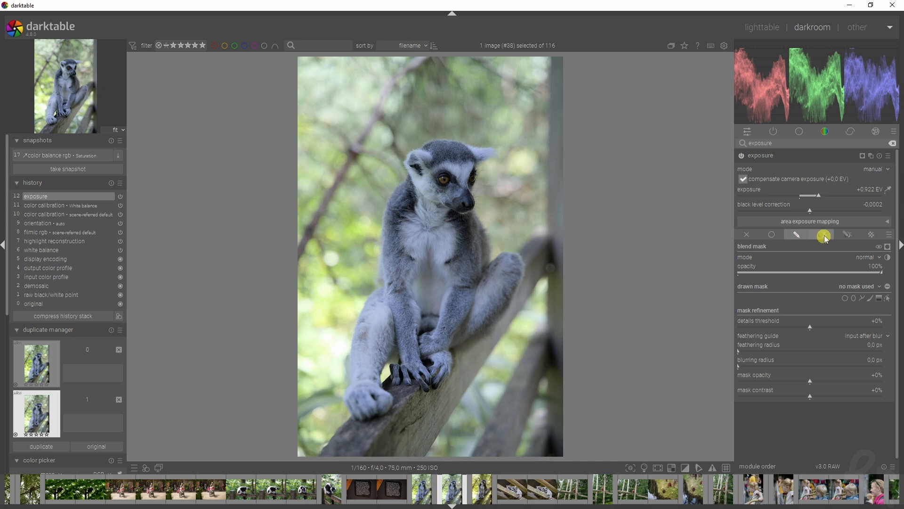
left_click(846, 235)
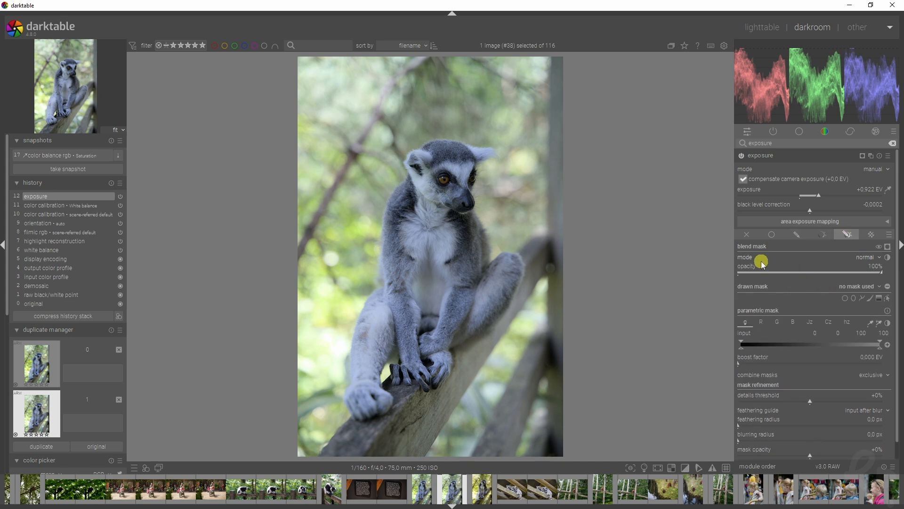
mouse_move(768, 245)
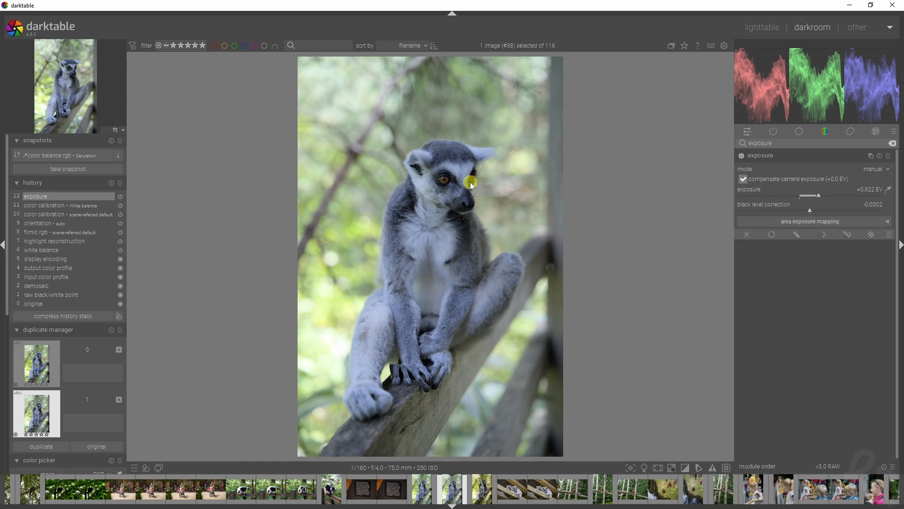
mouse_move(539, 209)
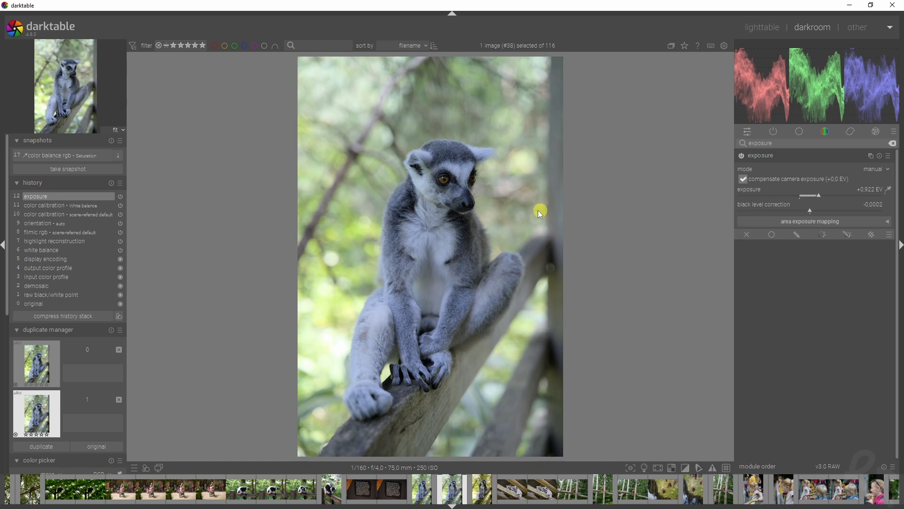
mouse_move(527, 220)
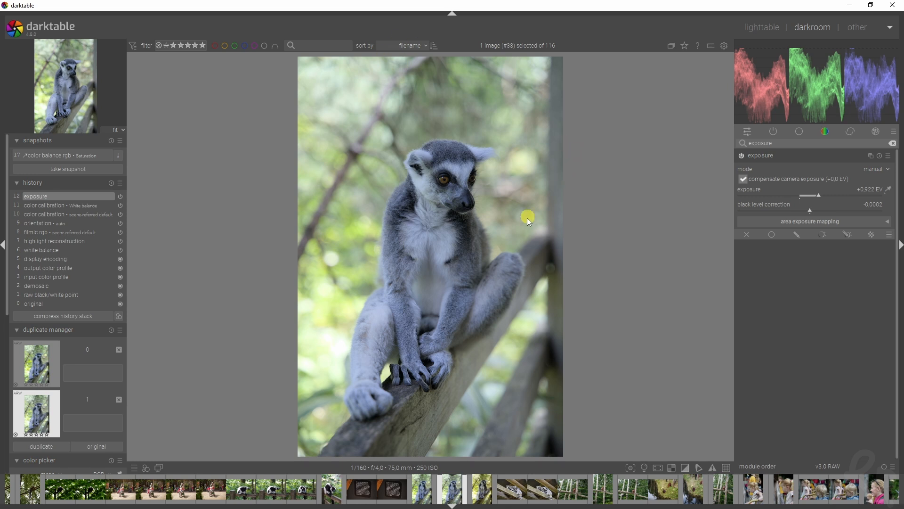
mouse_move(453, 282)
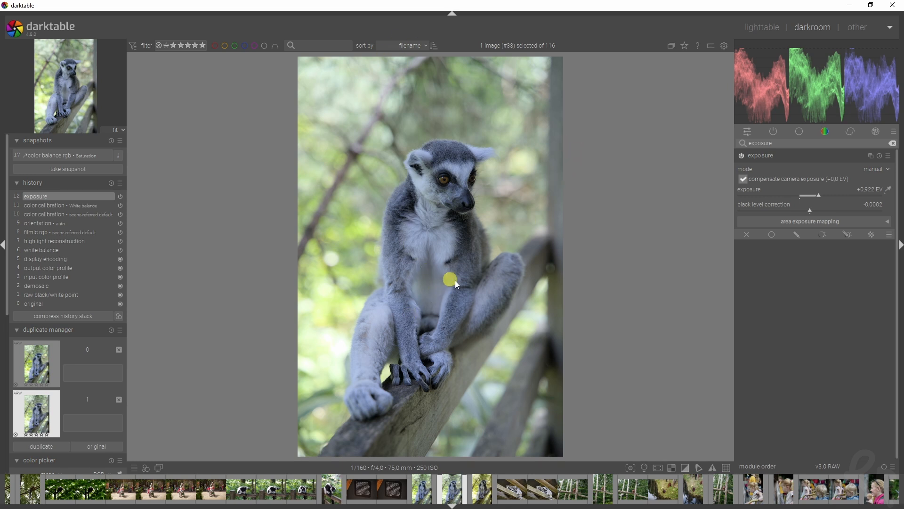
mouse_move(496, 290)
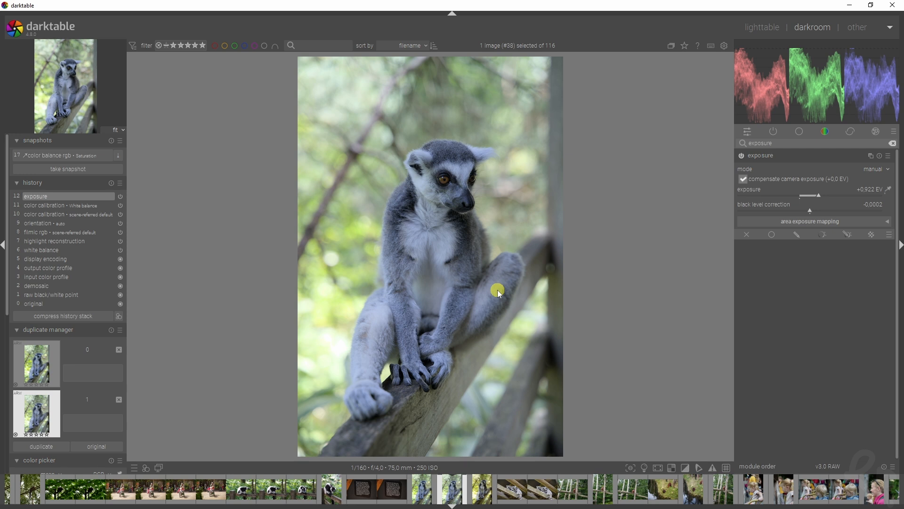
mouse_move(400, 263)
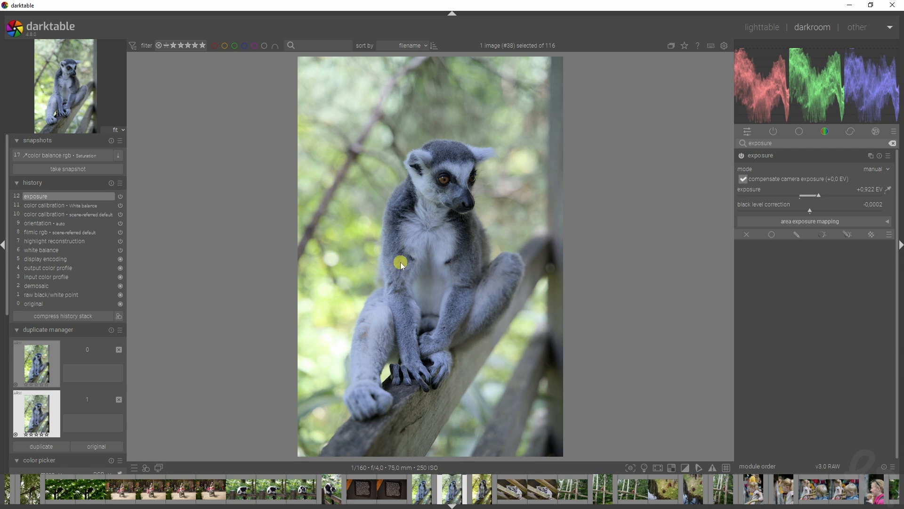
mouse_move(381, 264)
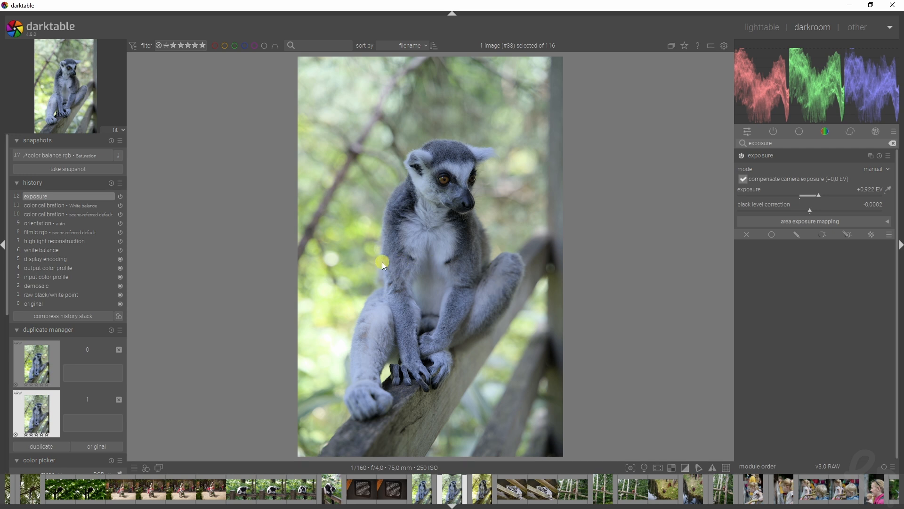
mouse_move(705, 344)
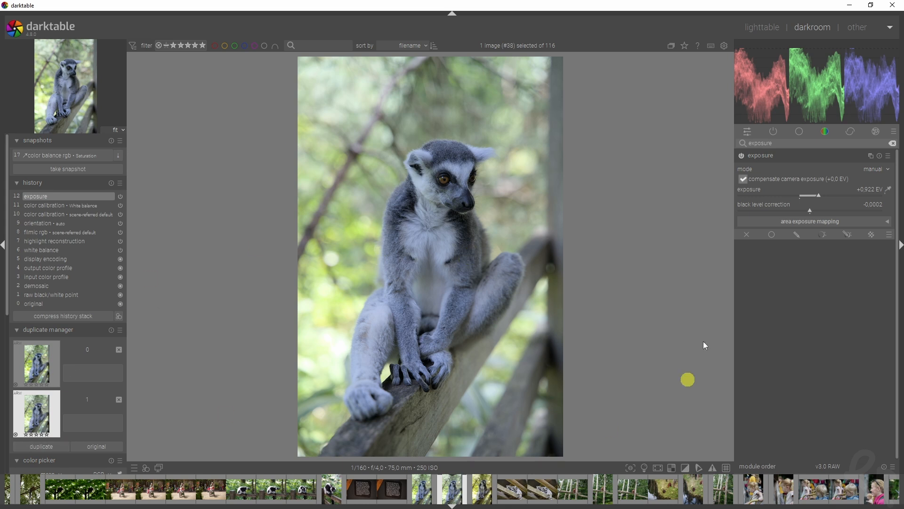
mouse_move(433, 278)
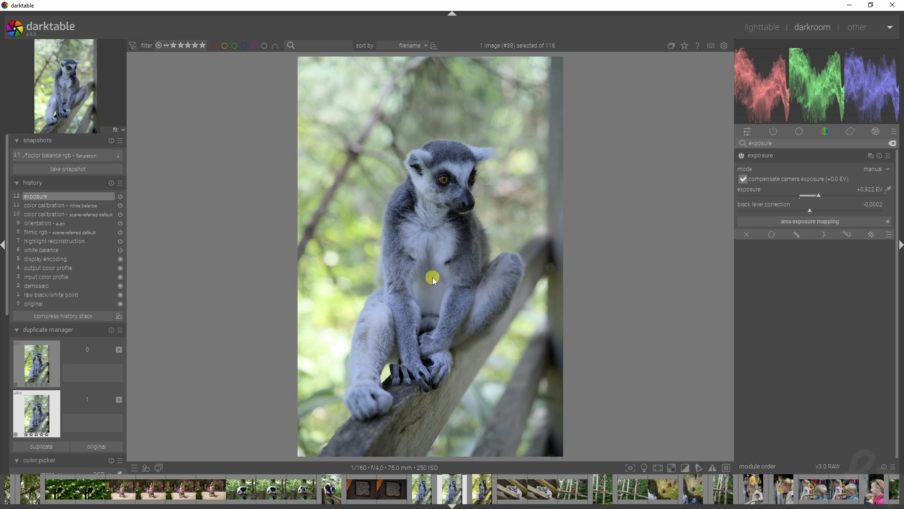
mouse_move(398, 256)
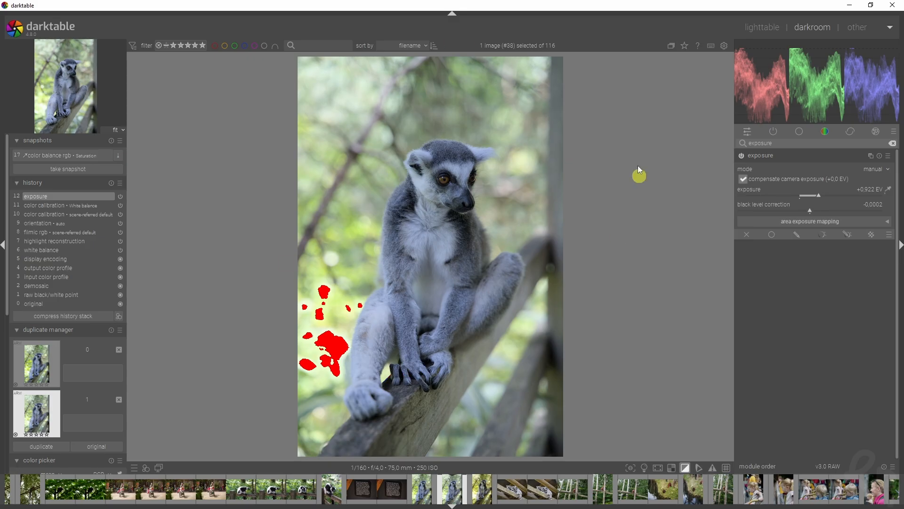
mouse_move(346, 351)
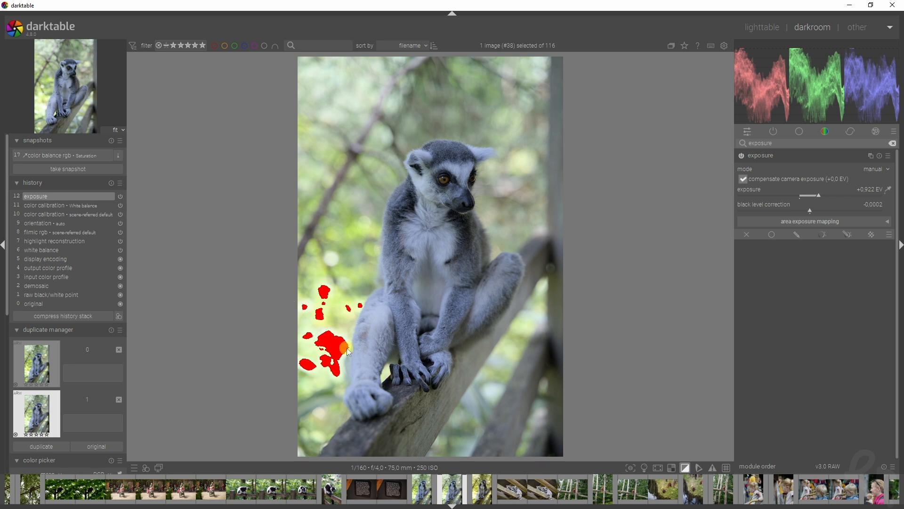
Toggle the overexposed indicator off and back on to inspect clipped highlights
left_click(685, 469)
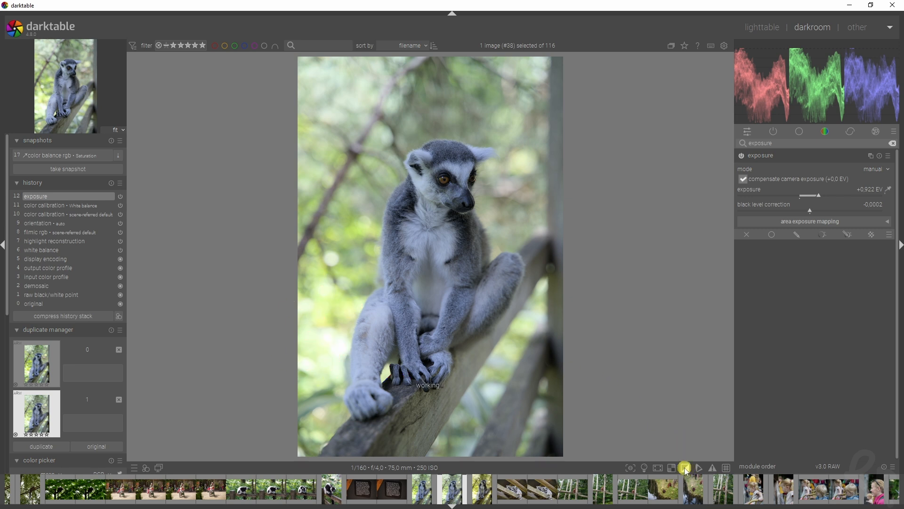
left_click(685, 467)
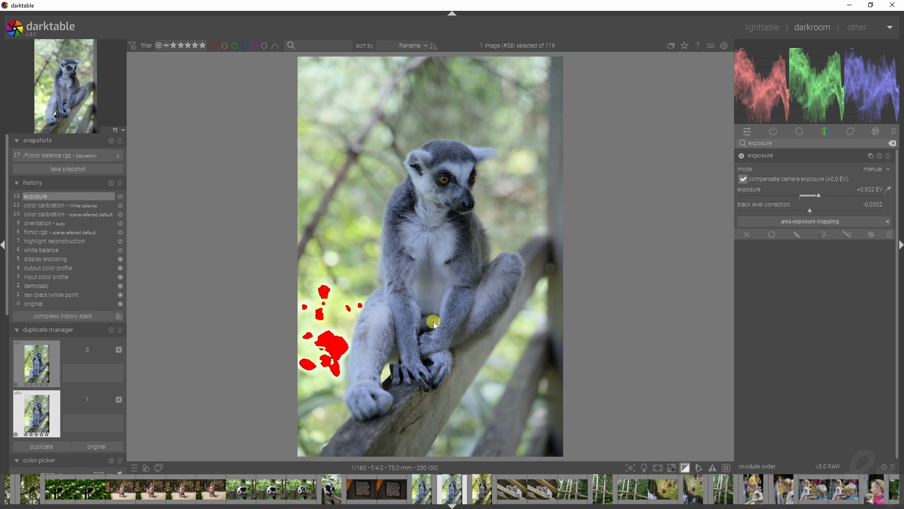
mouse_move(580, 255)
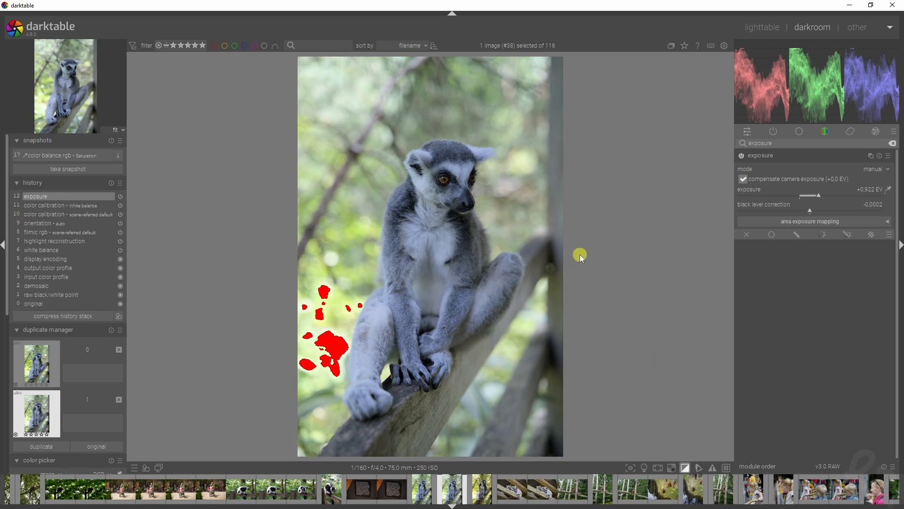
mouse_move(240, 309)
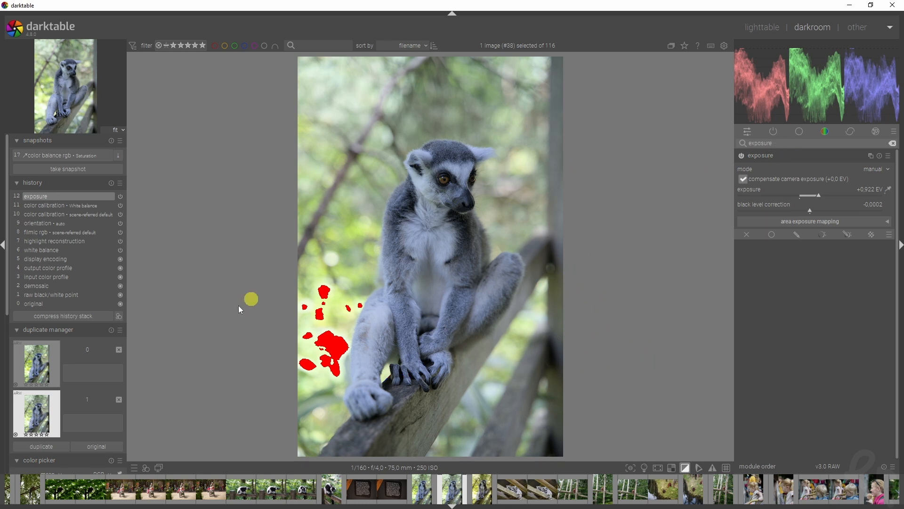
mouse_move(777, 144)
type("tone curv")
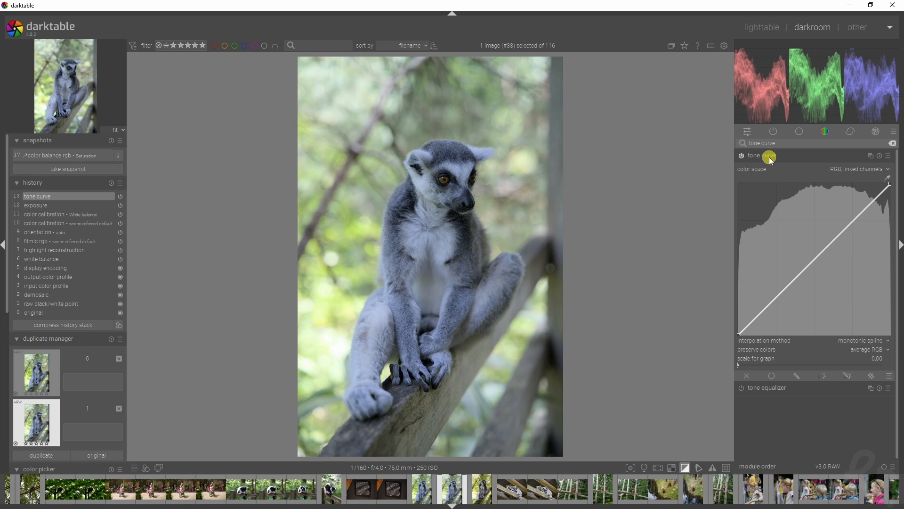
Collapse the tone curve module, leaving its curve at the default diagonal
left_click(760, 156)
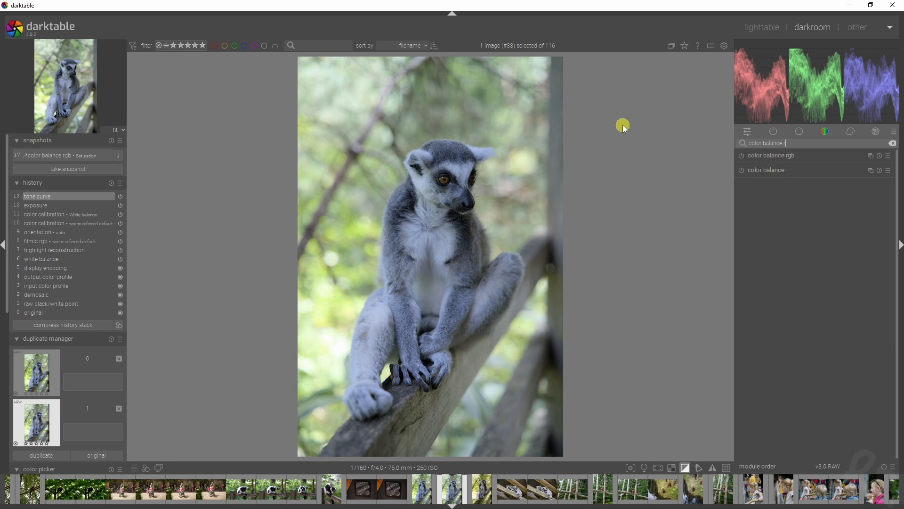
Enable color balance rgb, check its masks tab, and return to the master tab
left_click(772, 155)
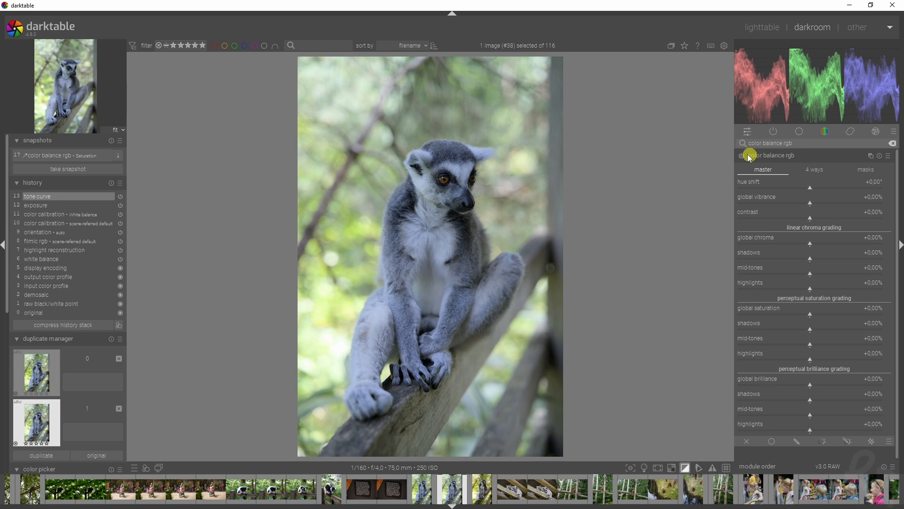
left_click(738, 156)
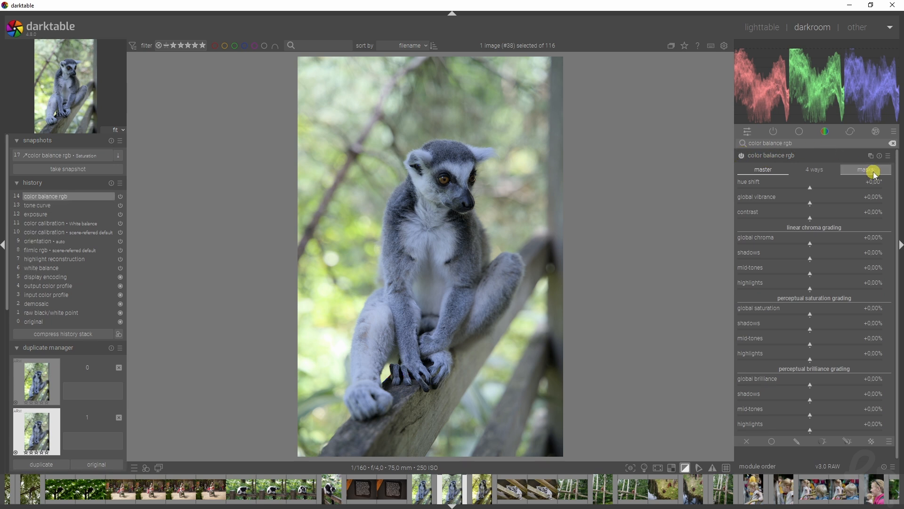
left_click(864, 169)
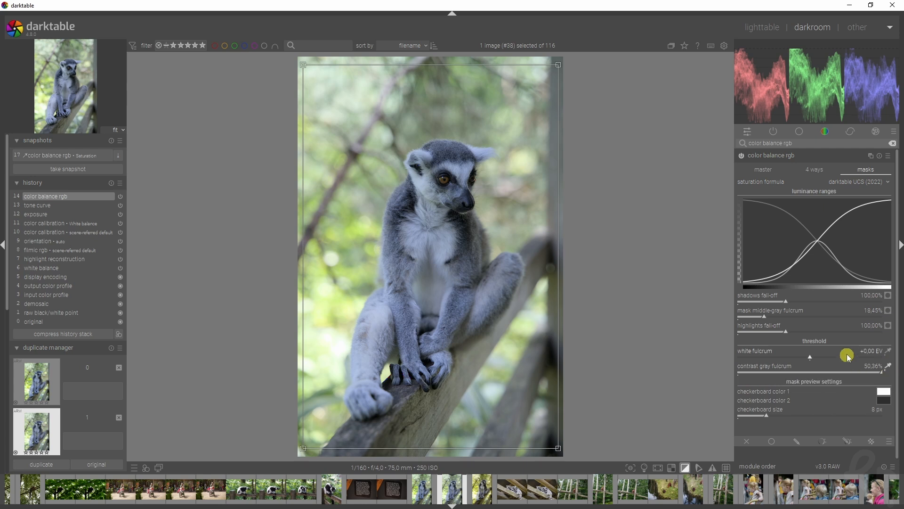
mouse_move(681, 236)
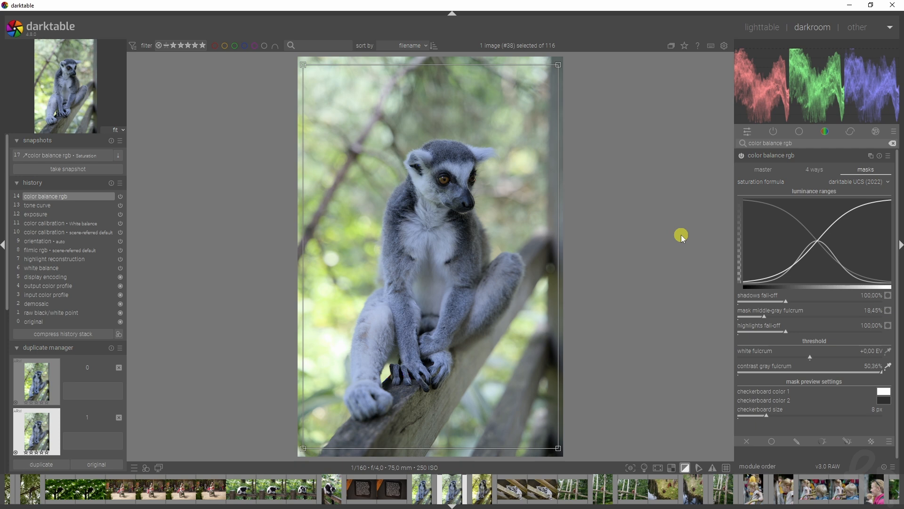
mouse_move(553, 238)
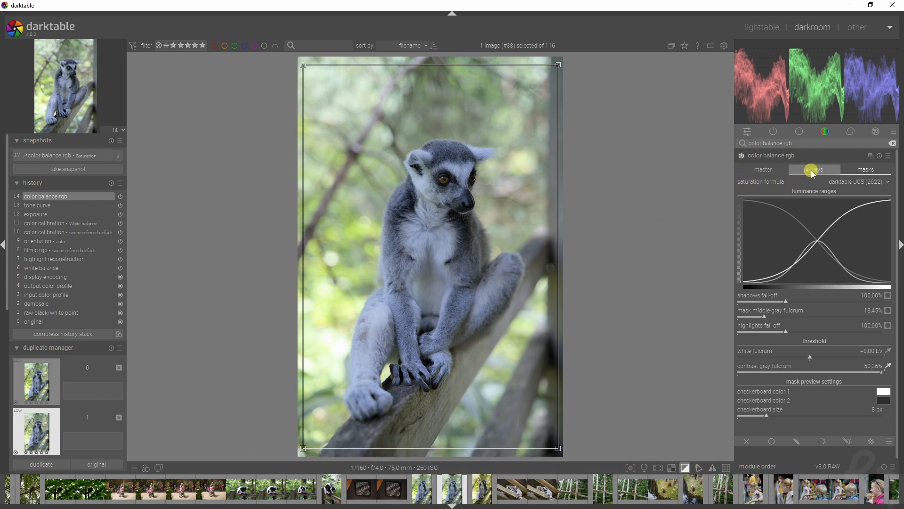
left_click(762, 170)
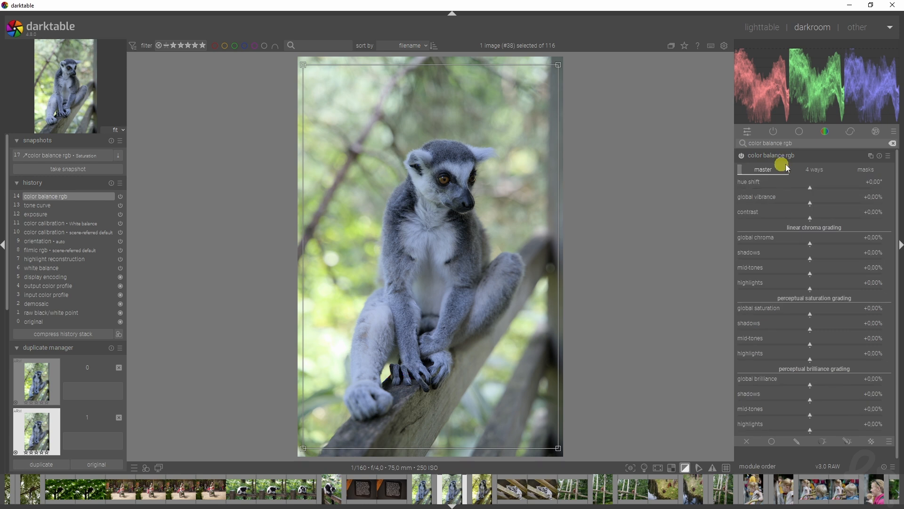
mouse_move(886, 216)
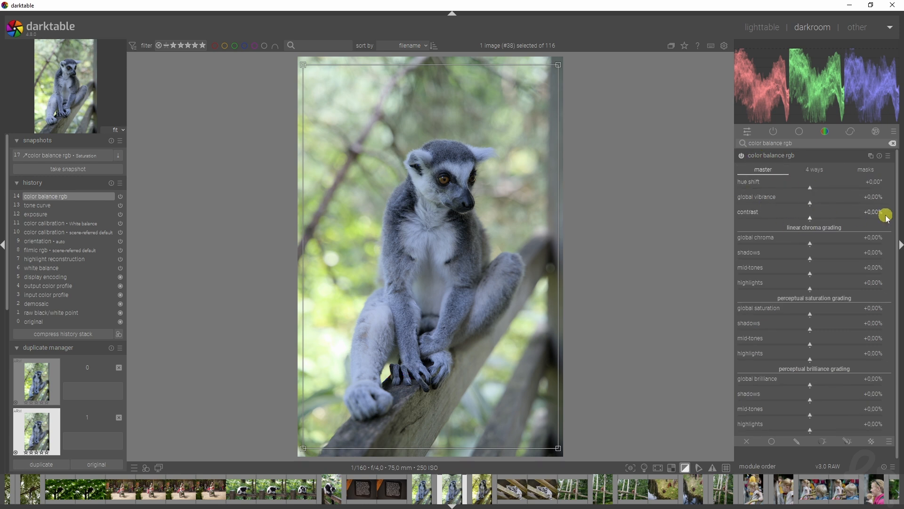
Grade the 4 ways luminance: shadows lift −16.23%, highlights gain −2.27%, power +2.11%
left_click(813, 170)
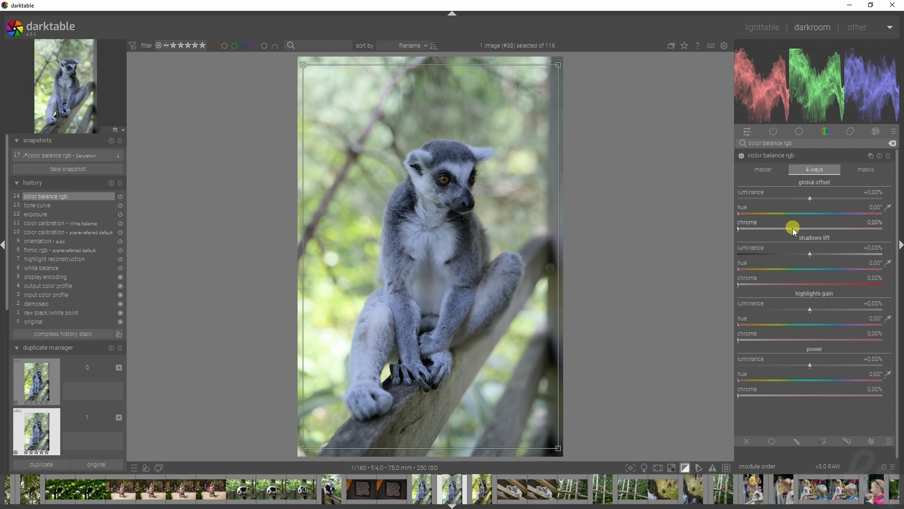
mouse_move(814, 361)
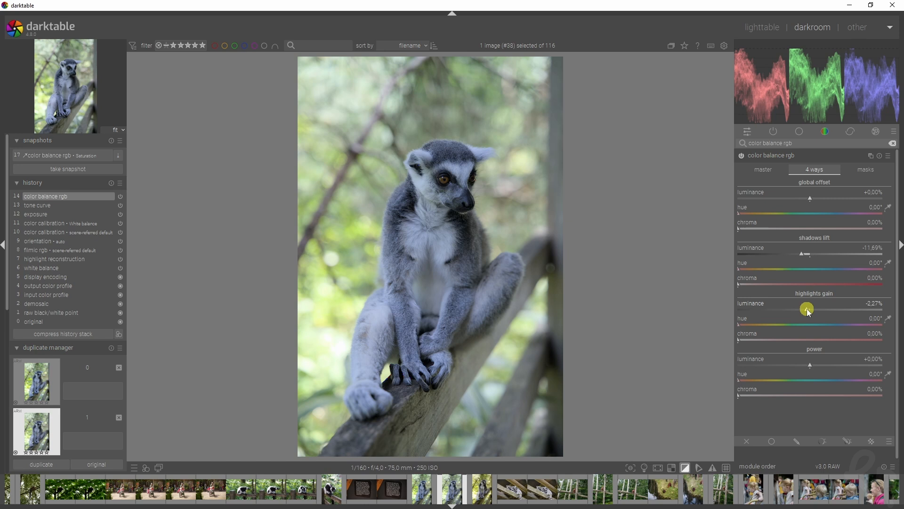
mouse_move(824, 356)
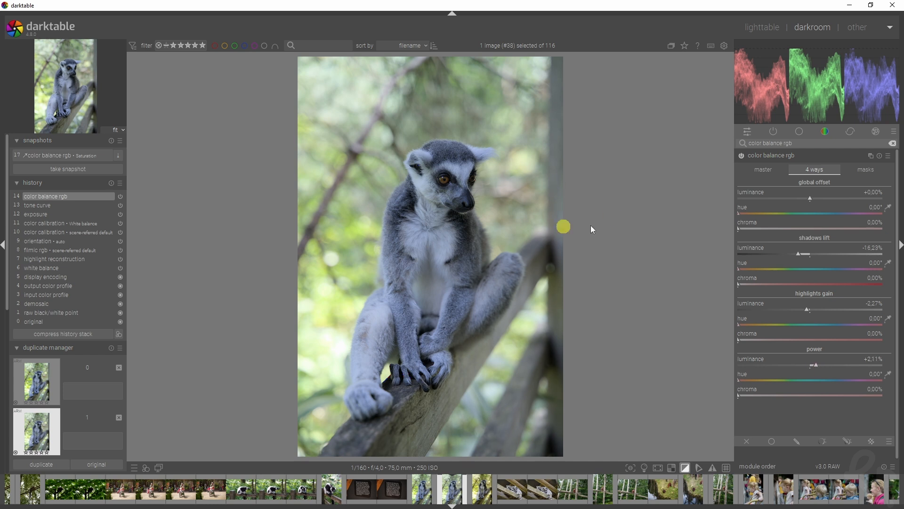
mouse_move(753, 164)
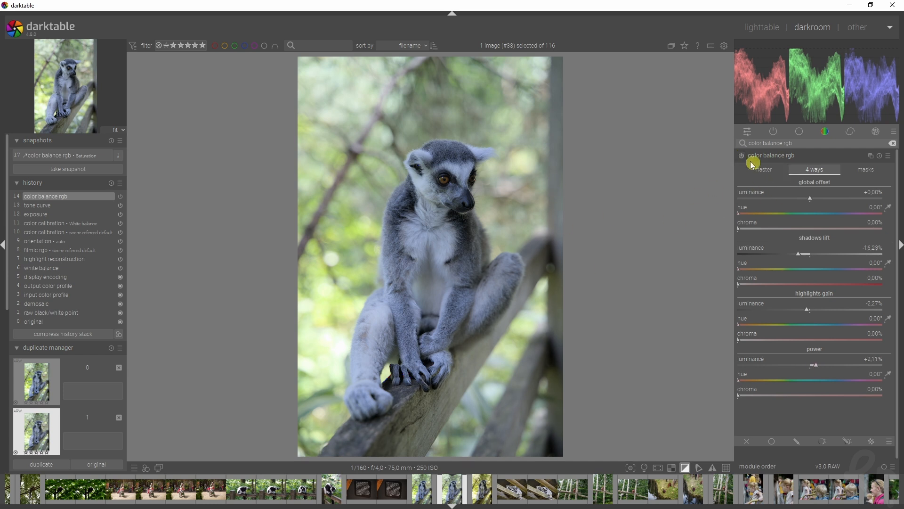
left_click(771, 155)
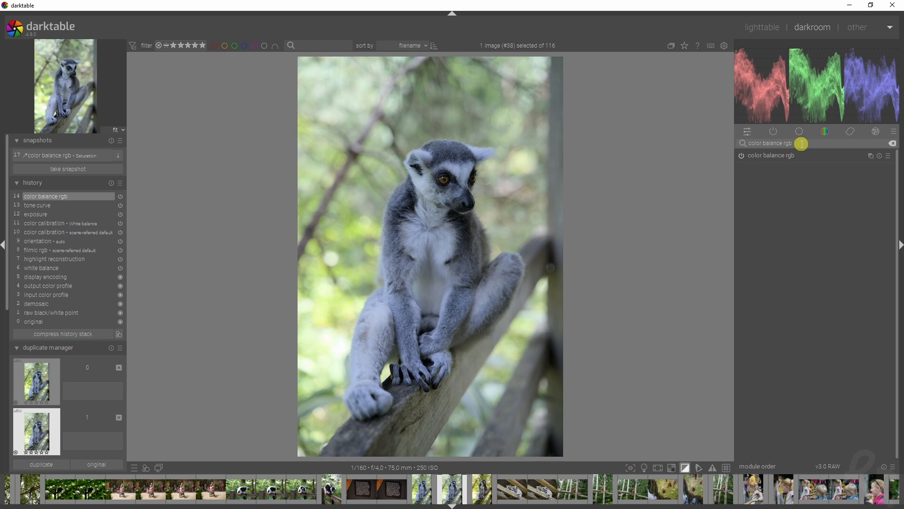
mouse_move(856, 166)
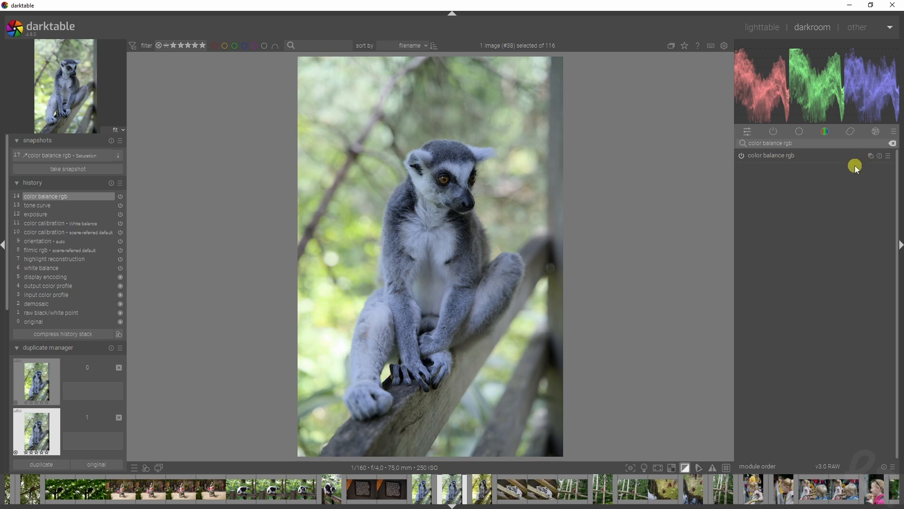
Create a second color balance rgb instance named Saturation and return to its master tab
left_click(772, 155)
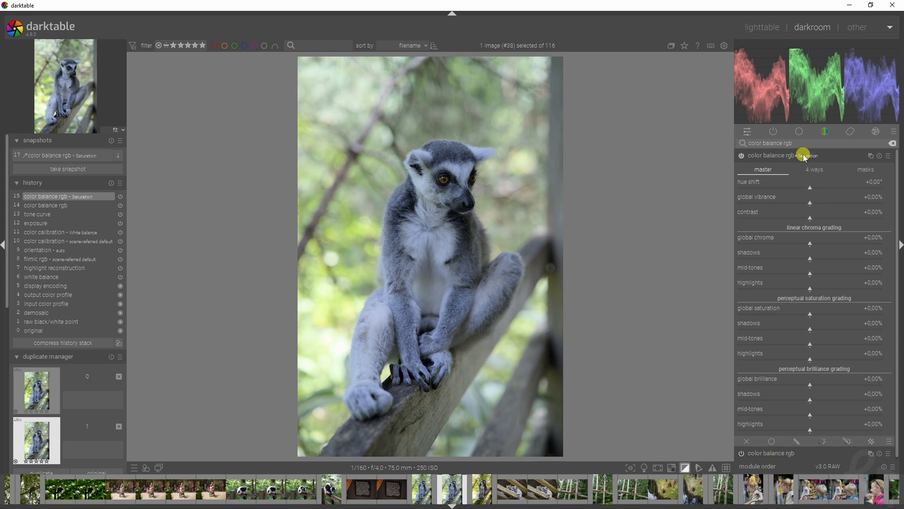
left_click(865, 168)
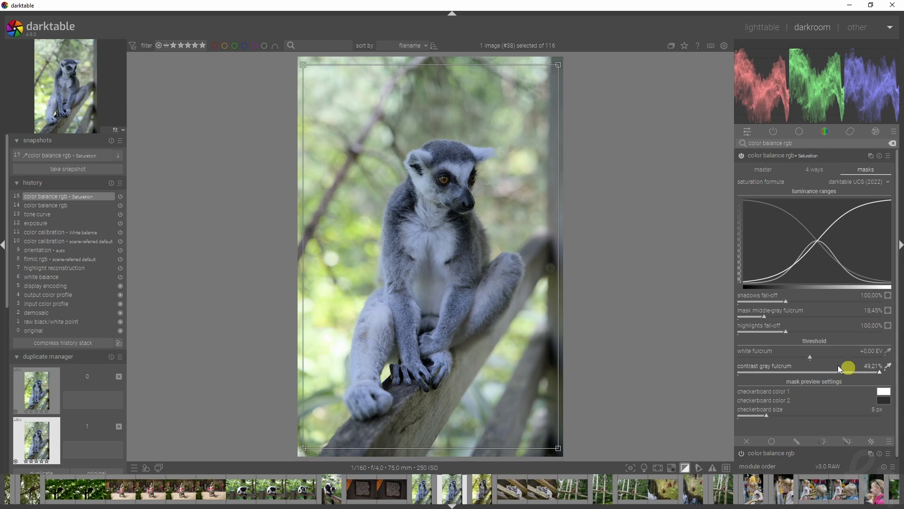
left_click(763, 169)
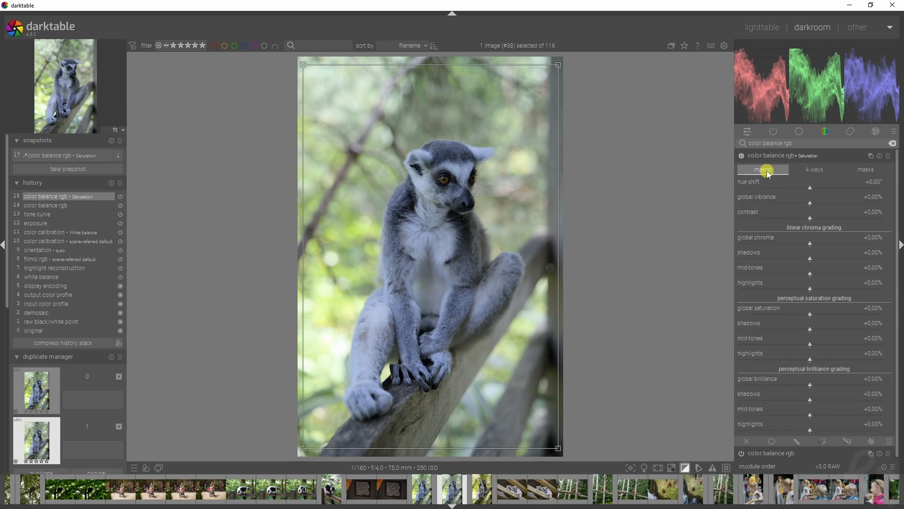
mouse_move(766, 170)
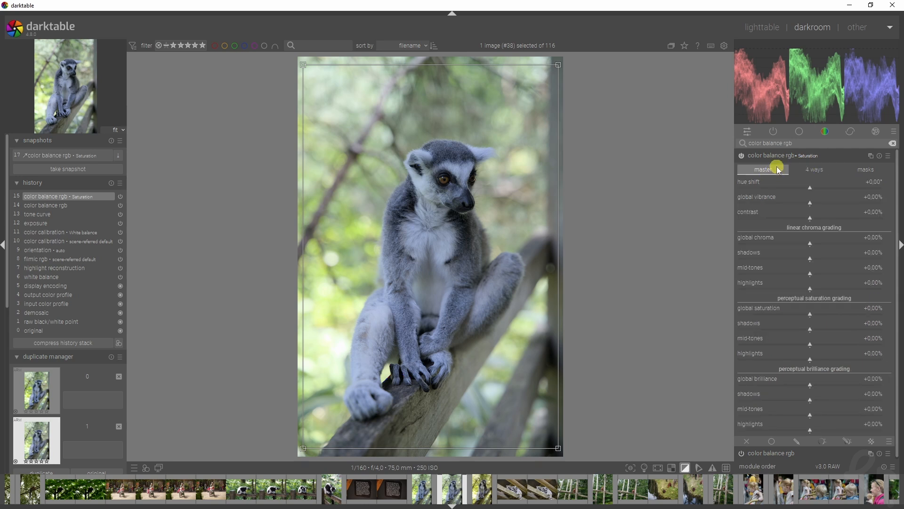
mouse_move(837, 307)
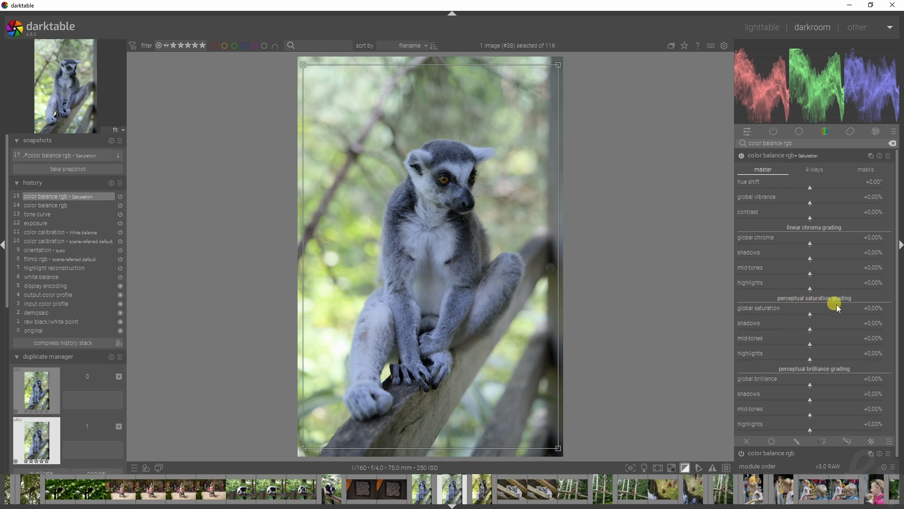
mouse_move(834, 415)
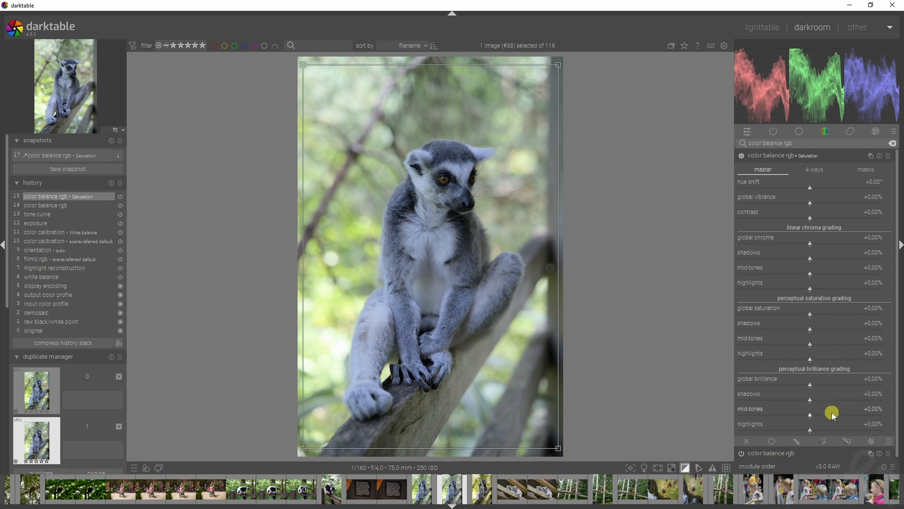
mouse_move(829, 376)
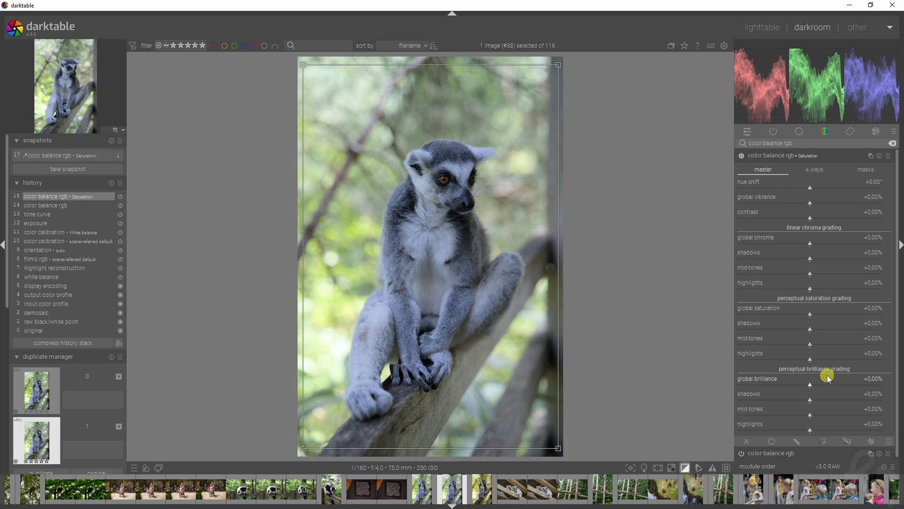
mouse_move(779, 231)
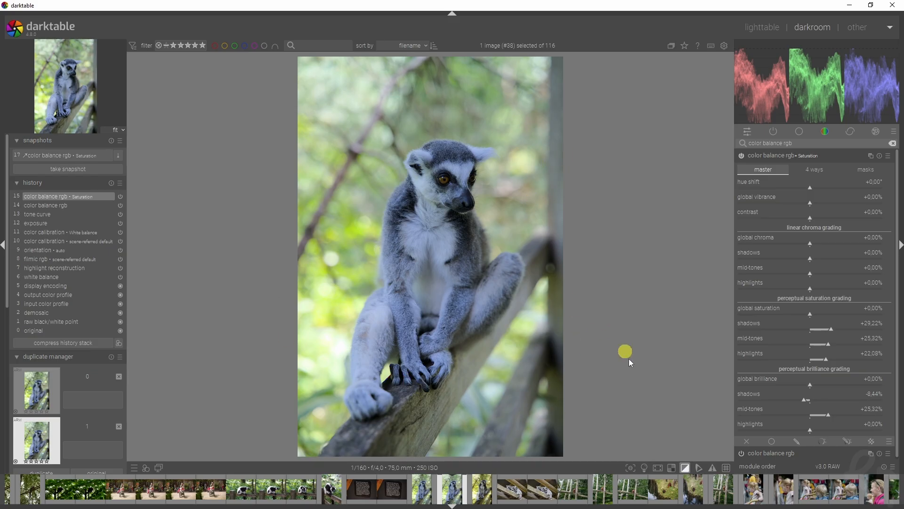
mouse_move(639, 324)
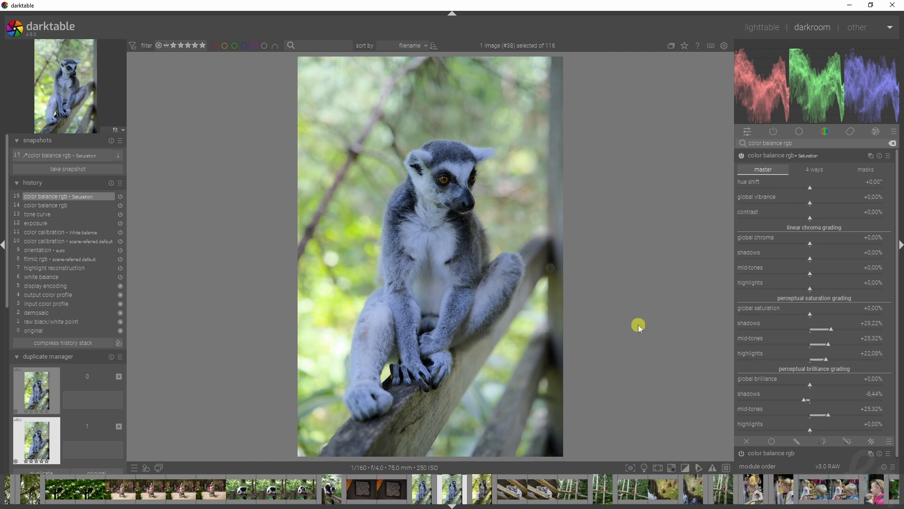
mouse_move(459, 201)
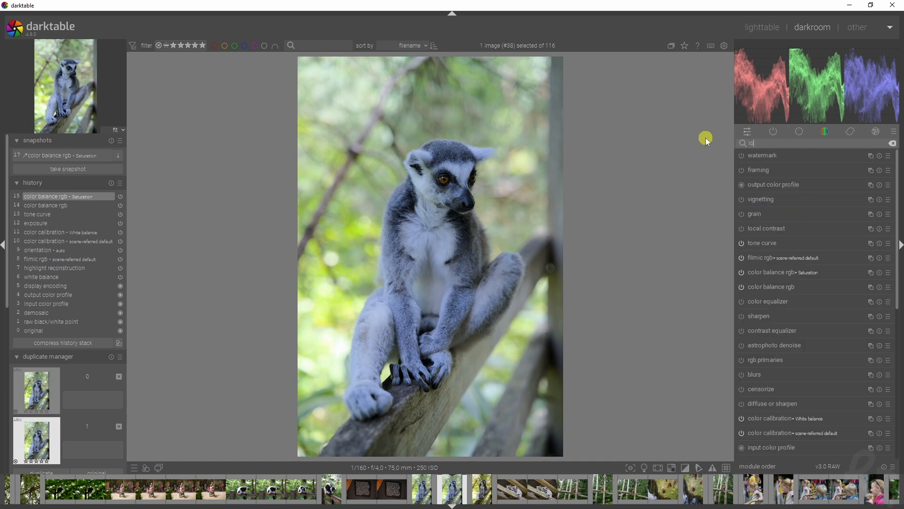
Find the local contrast module and switch it on
type("local contrast")
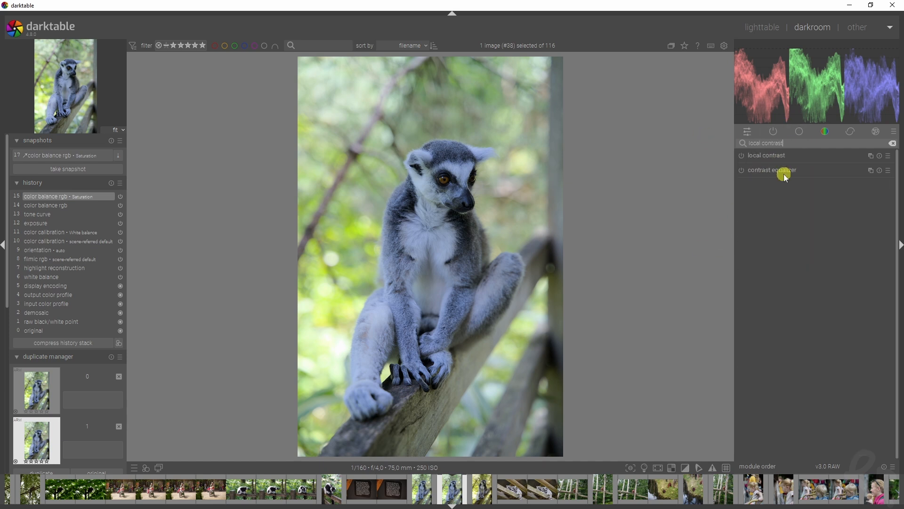
left_click(767, 156)
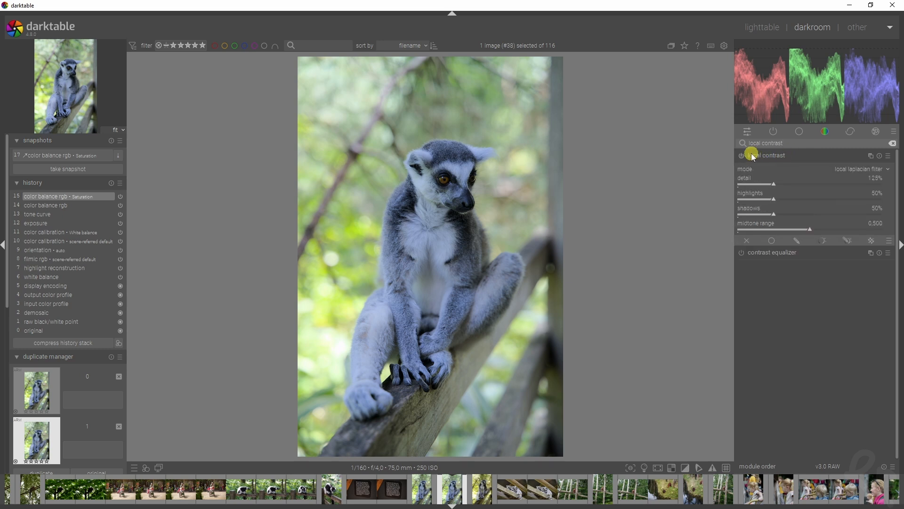
mouse_move(763, 155)
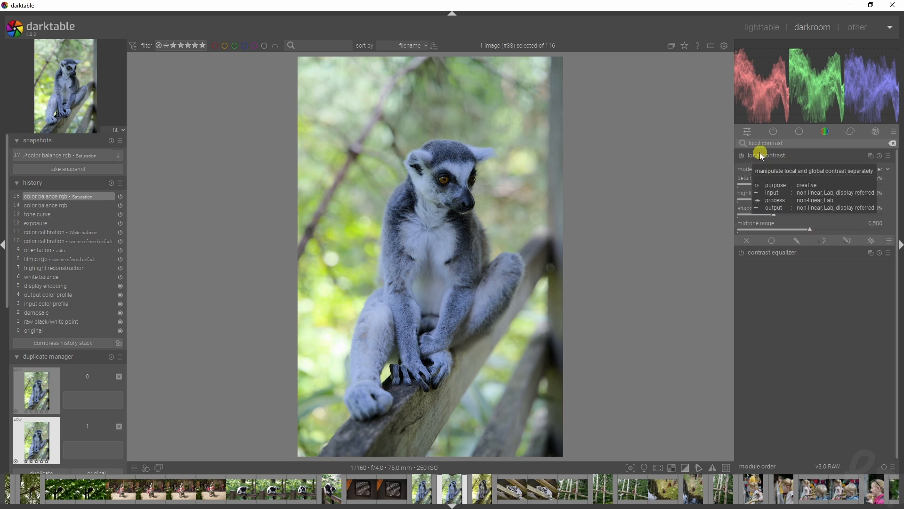
left_click(741, 155)
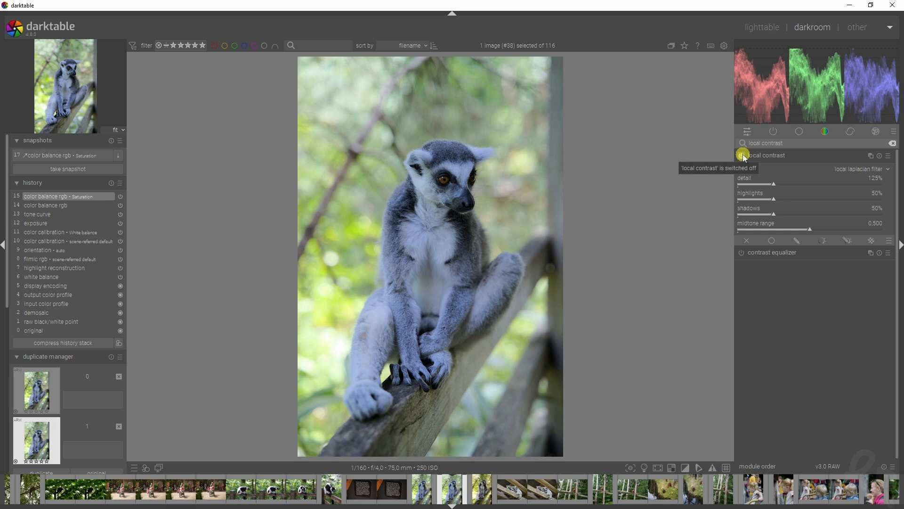
left_click(741, 154)
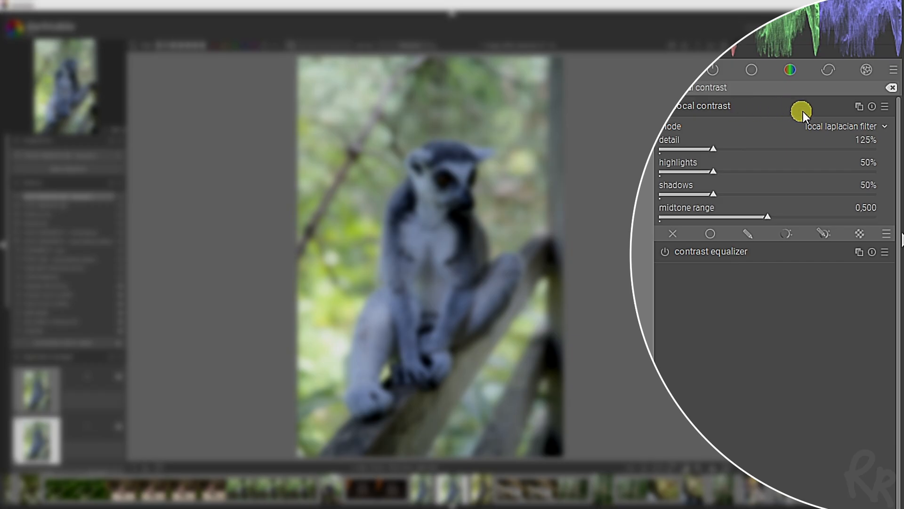
Apply the HDR local tone-mapping preset from the local contrast presets menu
left_click(802, 110)
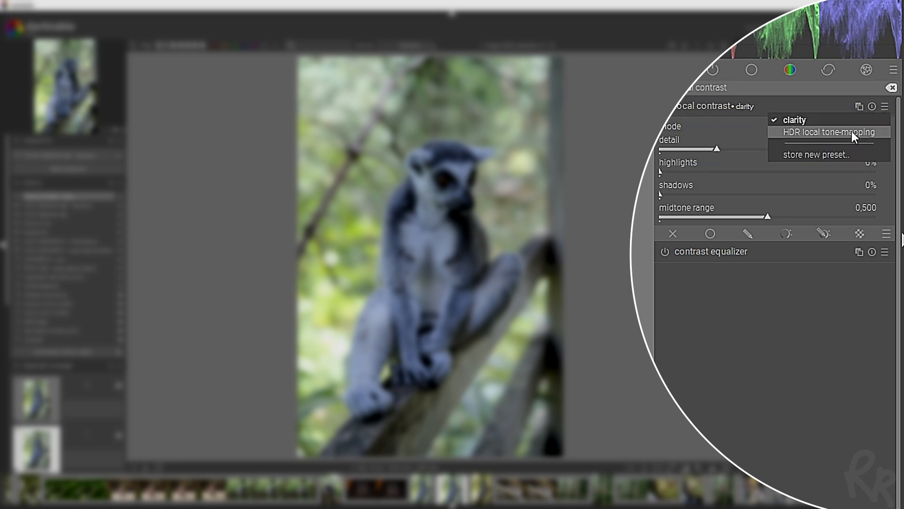
left_click(829, 132)
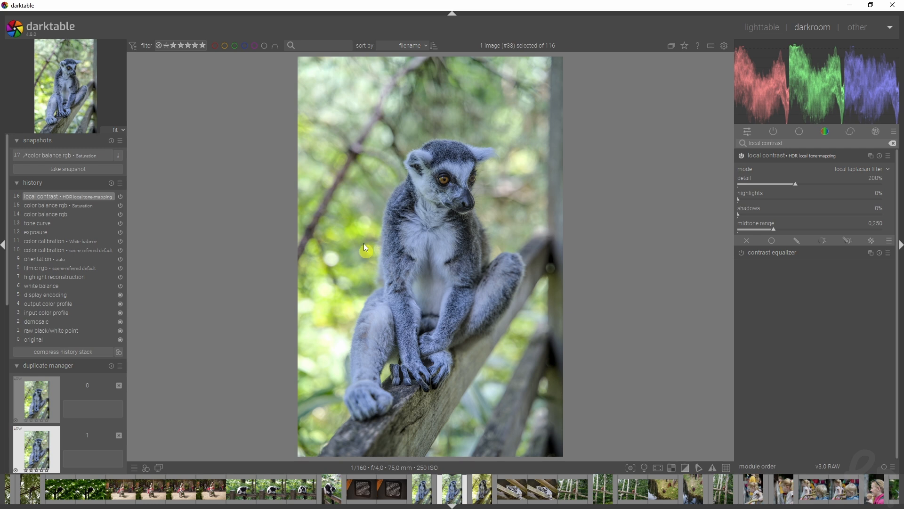
mouse_move(863, 176)
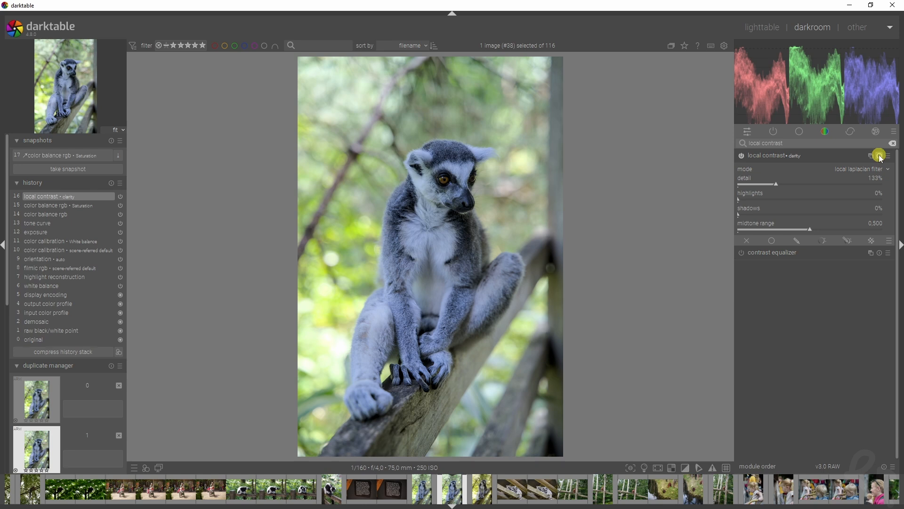
Raise local contrast detail to 150% with highlights and shadows at 0%, toggling the module to judge it
left_click(880, 156)
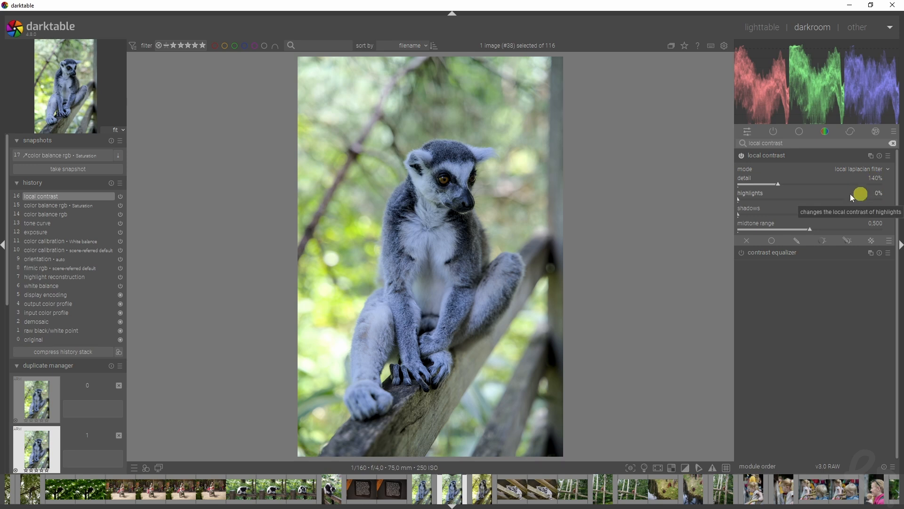
mouse_move(780, 185)
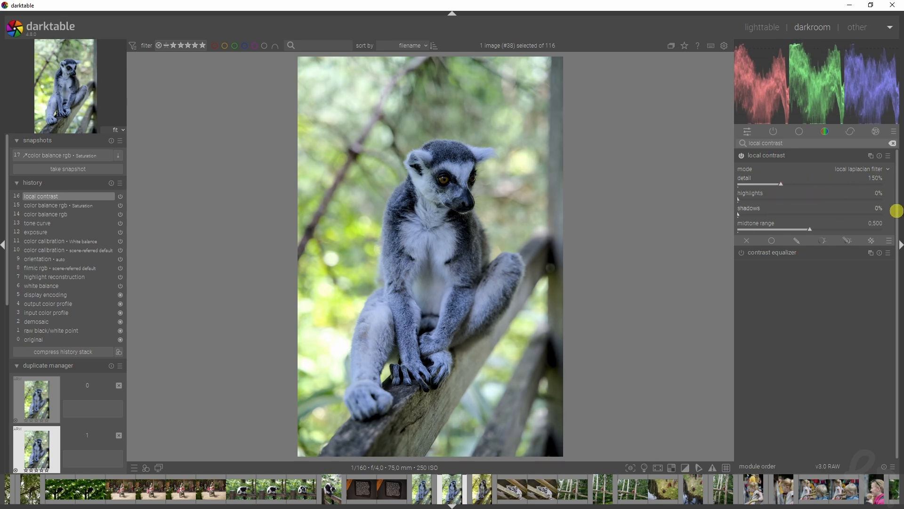
left_click(741, 155)
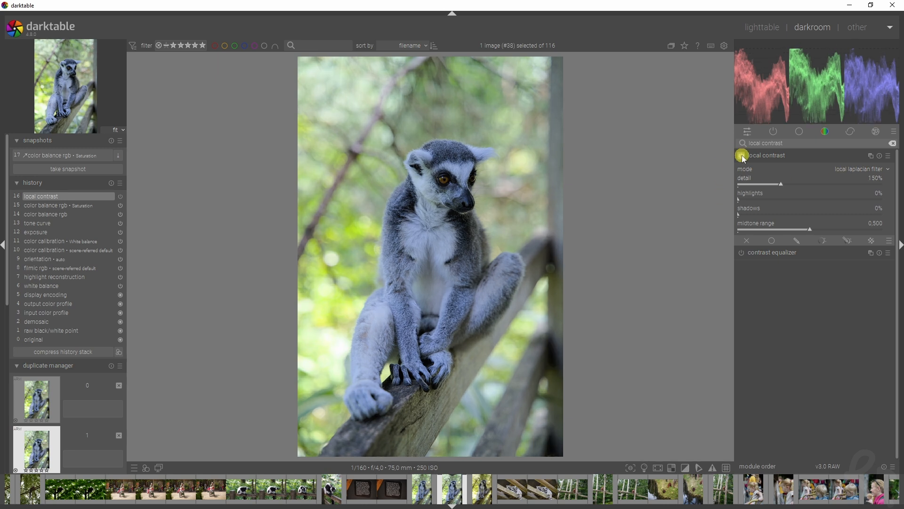
left_click(742, 155)
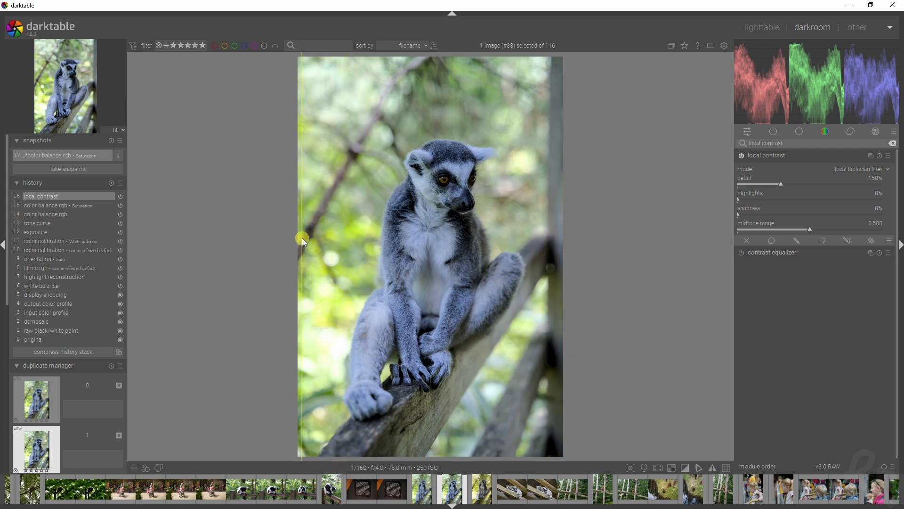
mouse_move(158, 265)
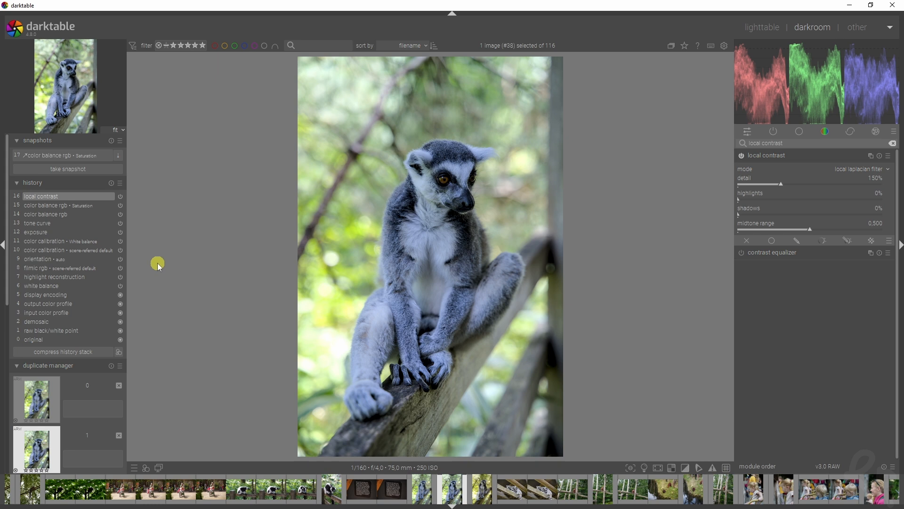
mouse_move(687, 138)
type("color balance rgb")
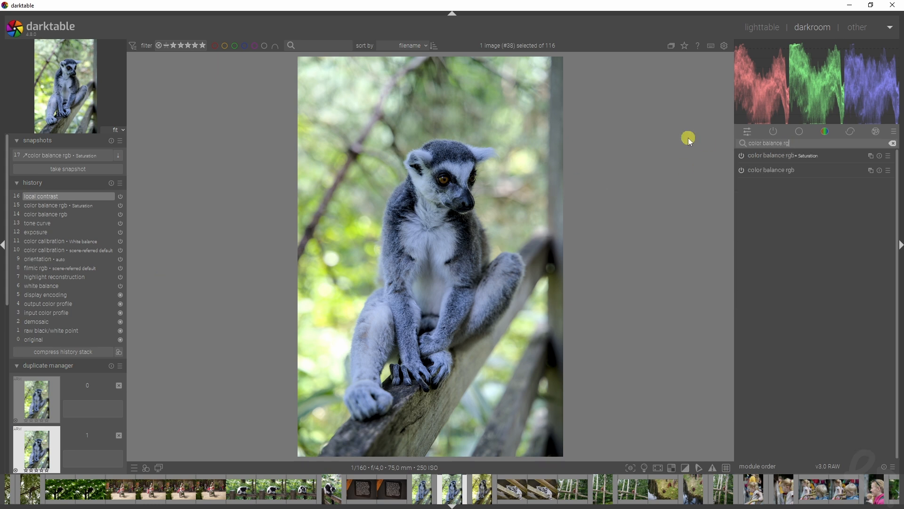
Set the Saturation color balance rgb global saturation to +26.62% and store a snapshot of the edit
left_click(779, 155)
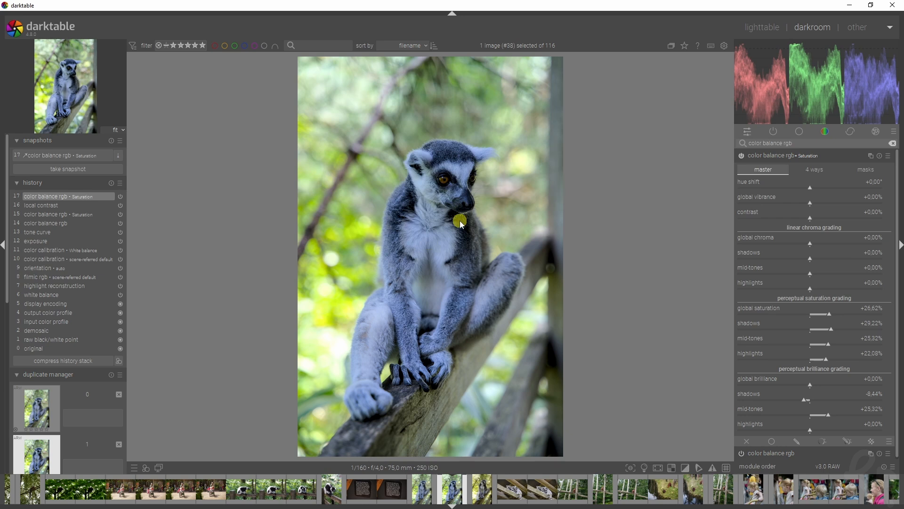
mouse_move(148, 390)
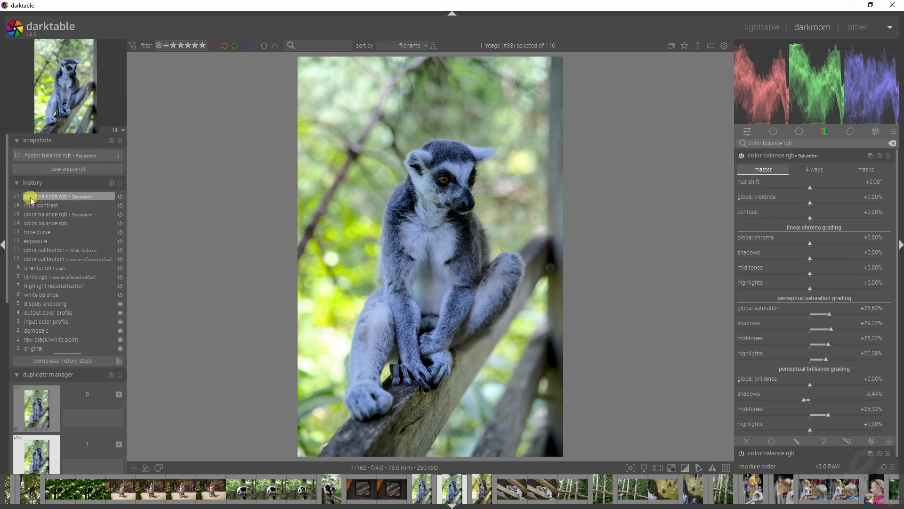
left_click(67, 169)
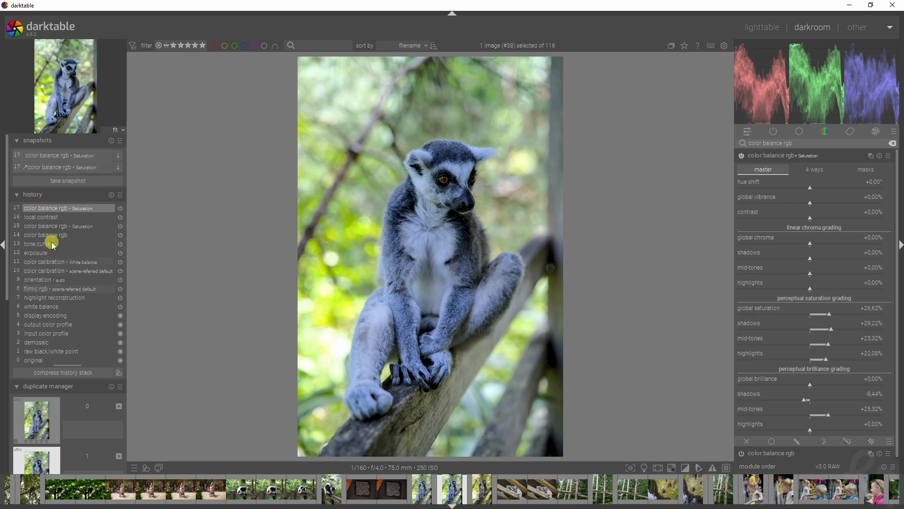
Step history back to orientation (step 9) and show the stored snapshot beside it for comparison
left_click(47, 279)
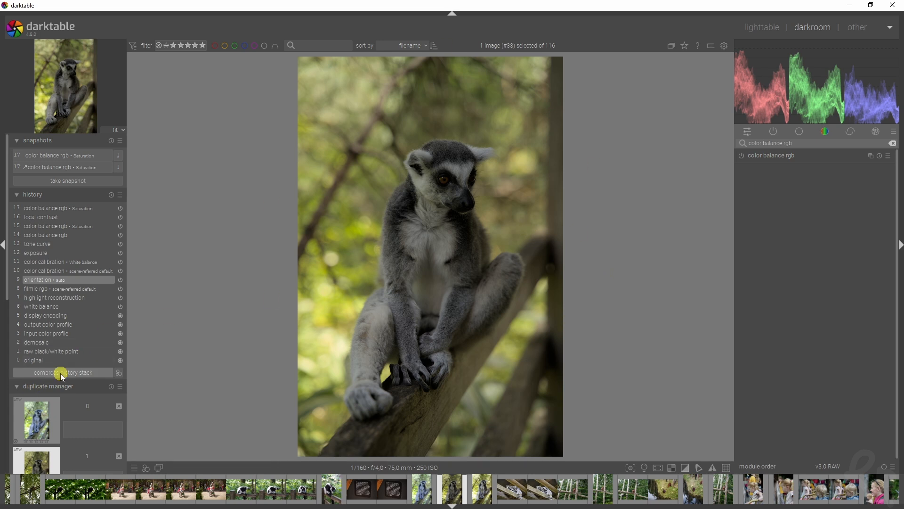
left_click(62, 372)
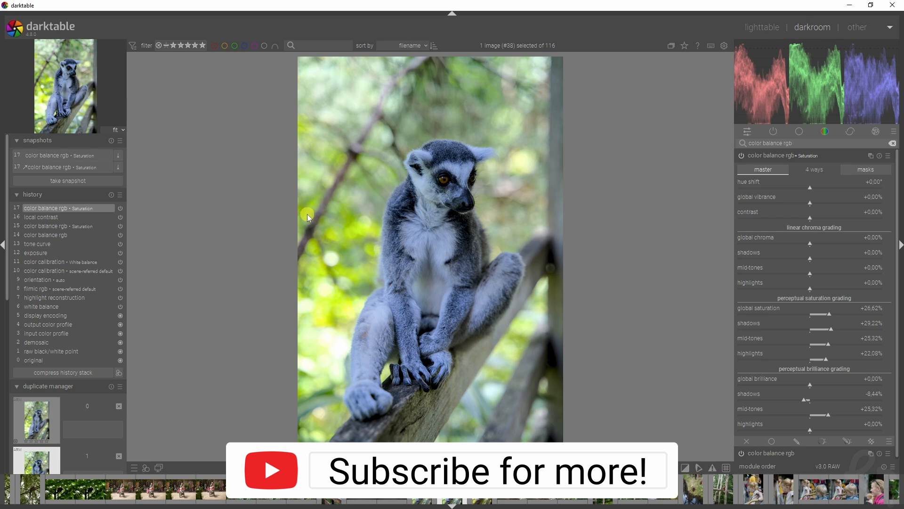
left_click(814, 168)
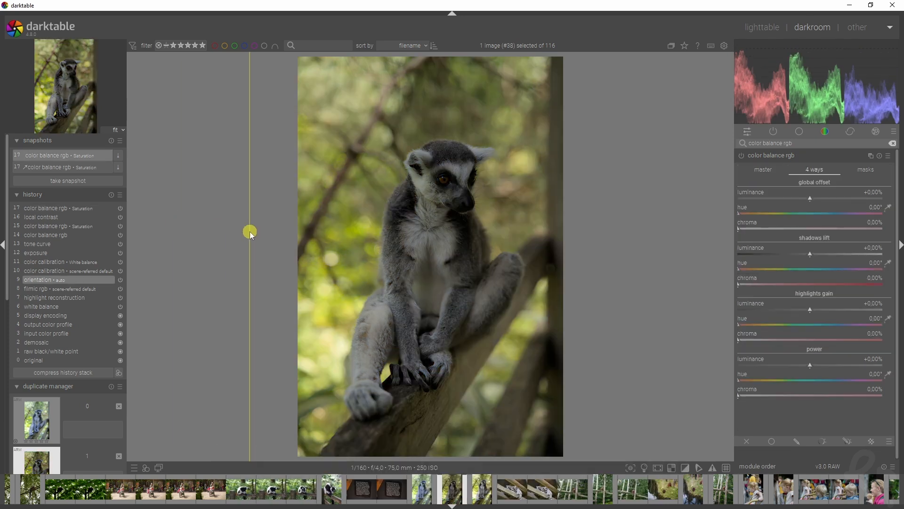